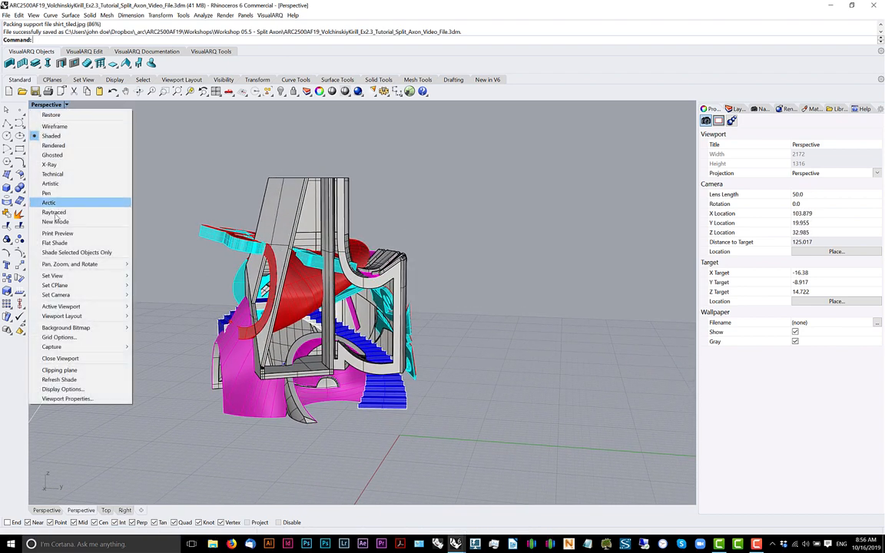
Switch the perspective view to Rendered display and orbit around the model.
{"action": "left_click", "coordinate": [53, 145]}
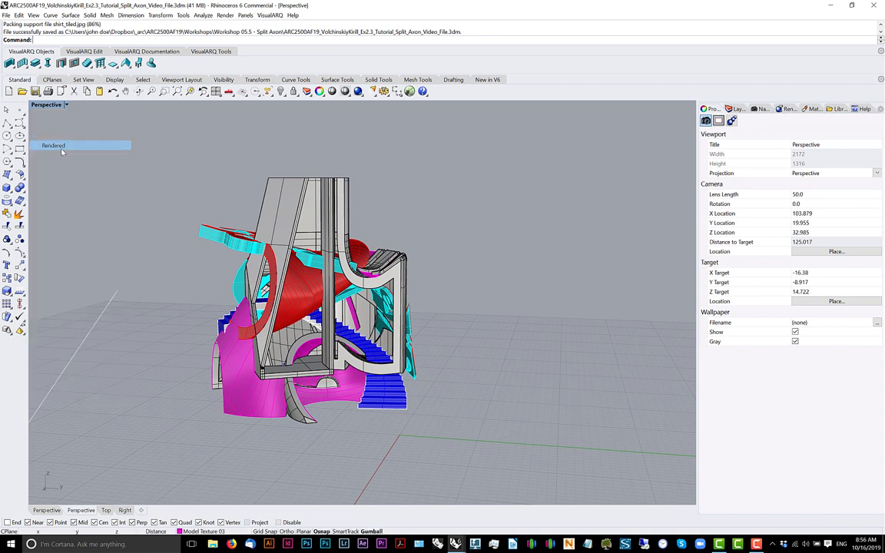
{"action": "left_click", "coordinate": [53, 145]}
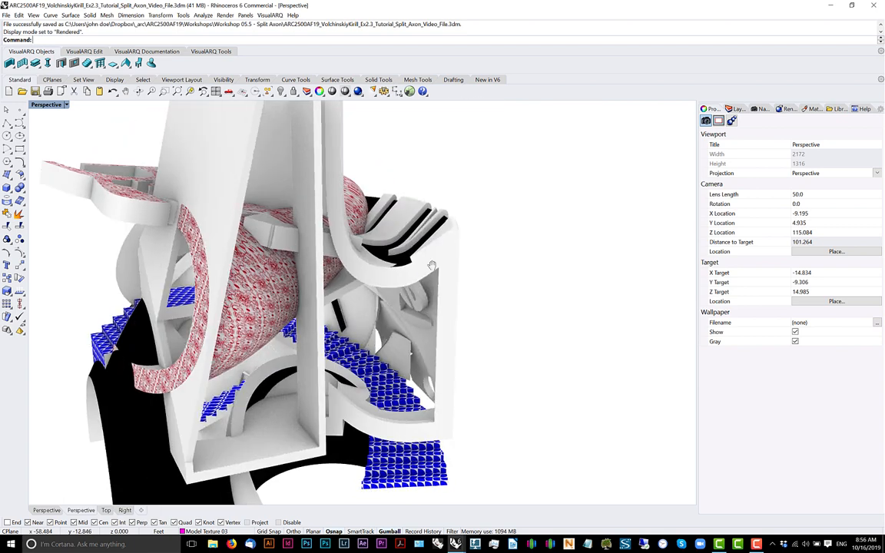
{"action": "left_click_drag", "start_coordinate": [430, 265], "coordinate": [315, 338]}
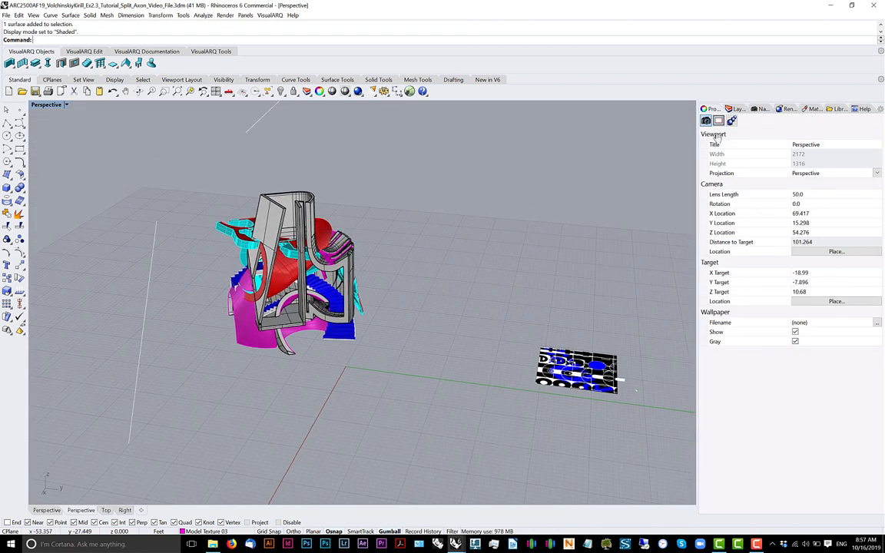
Select all Model Texture 02 objects and inspect their texture mapping settings.
{"action": "left_click", "coordinate": [736, 109]}
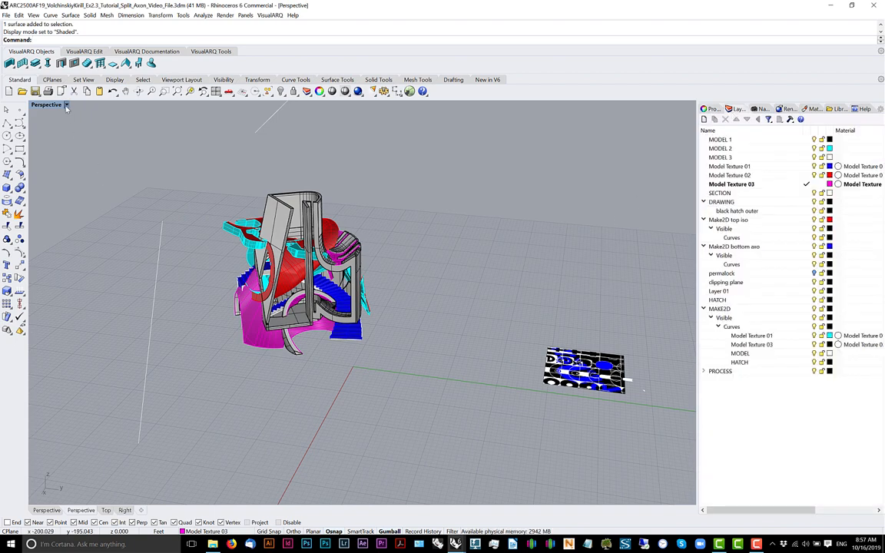
{"action": "left_click", "coordinate": [66, 105]}
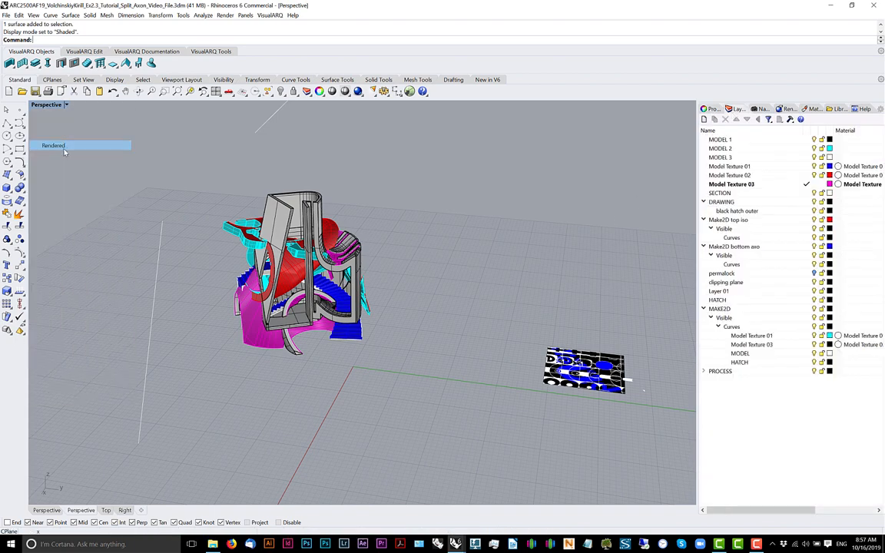
{"action": "right_click", "coordinate": [728, 175]}
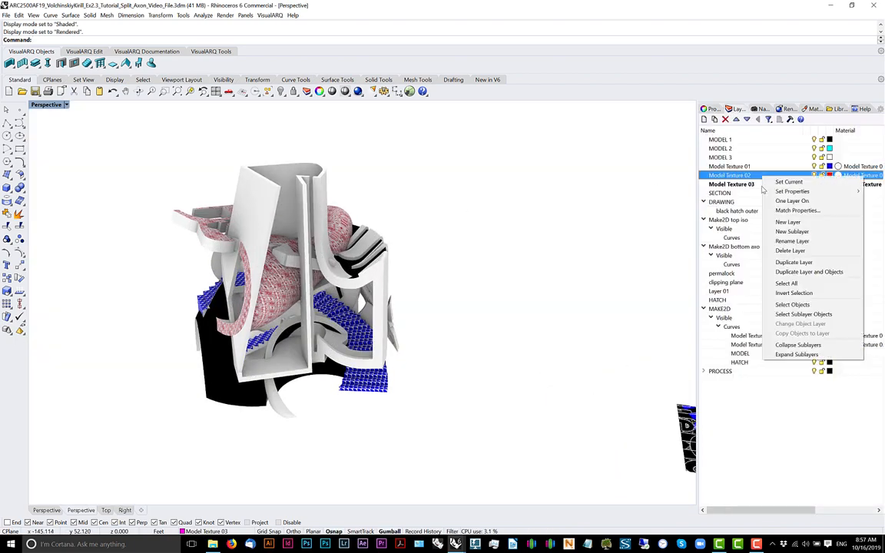
{"action": "left_click", "coordinate": [793, 305]}
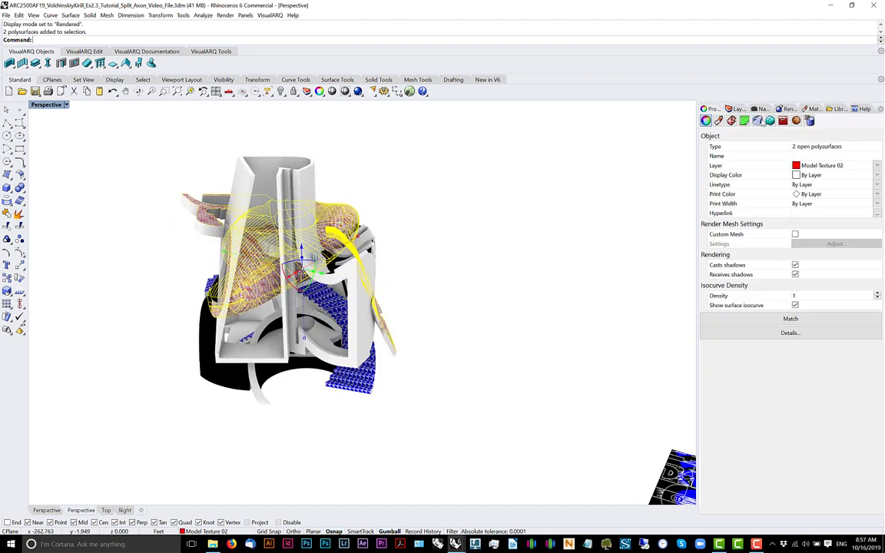
{"action": "left_click", "coordinate": [834, 134]}
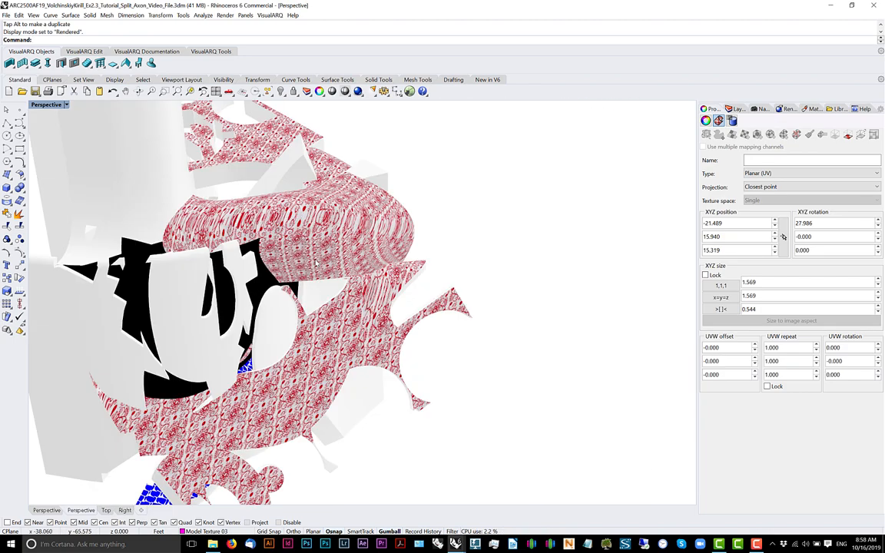
{"action": "left_click_drag", "start_coordinate": [315, 261], "coordinate": [476, 244]}
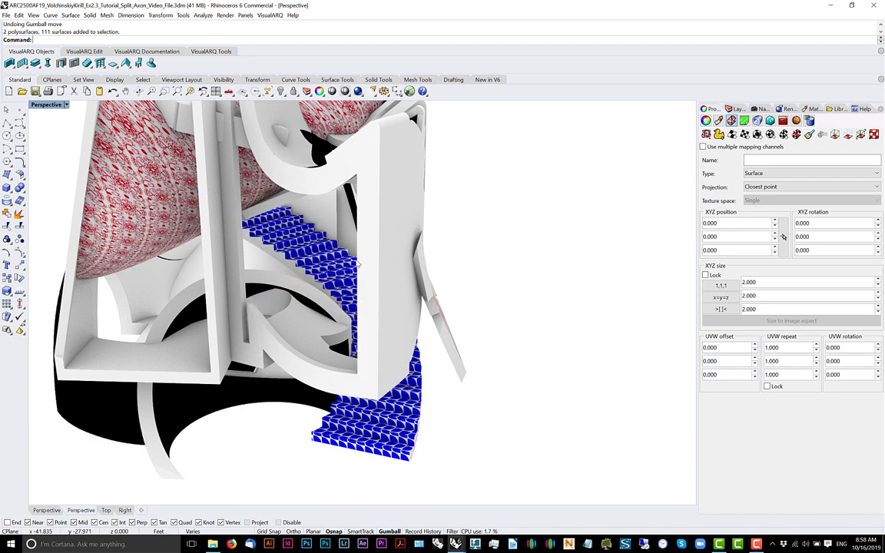
Show the Layers list and open the Model Texture 02 layer's context menu.
{"action": "left_click", "coordinate": [738, 108]}
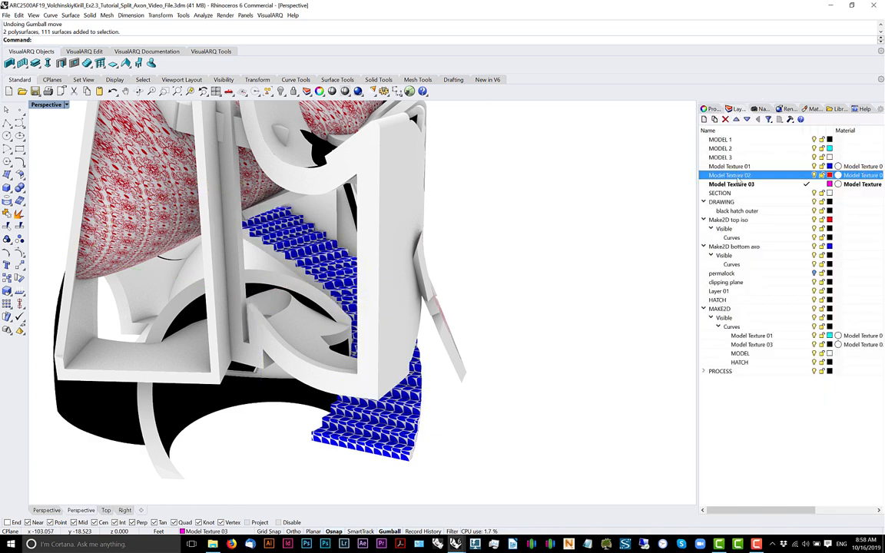
{"action": "right_click", "coordinate": [730, 166]}
{"action": "type", "text": "ClippingPlane"}
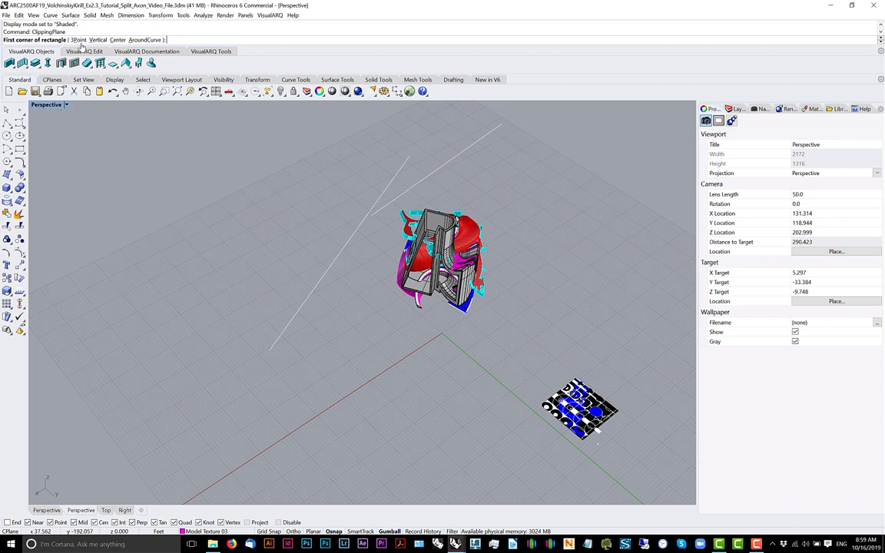
Place a clipping plane rectangle to cut through the shaded model.
{"action": "left_click", "coordinate": [379, 210]}
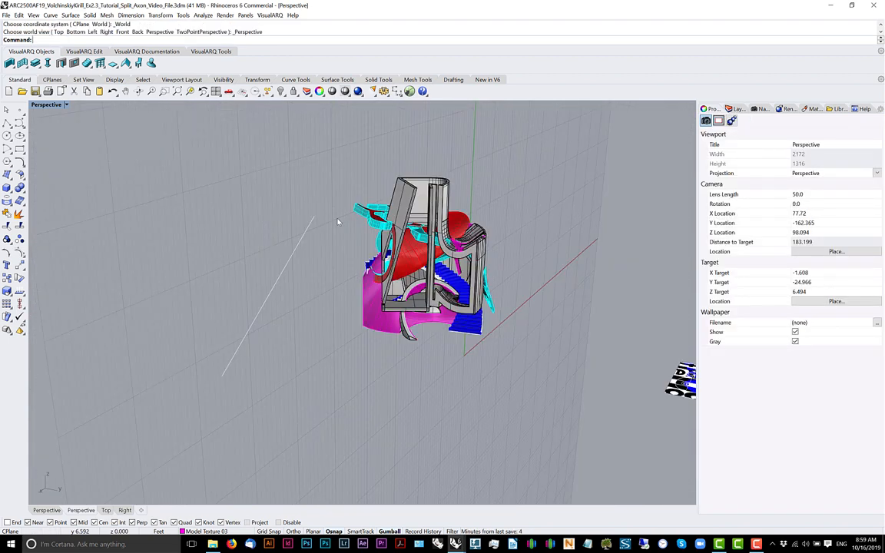
{"action": "left_click", "coordinate": [106, 510]}
{"action": "type", "text": "Section"}
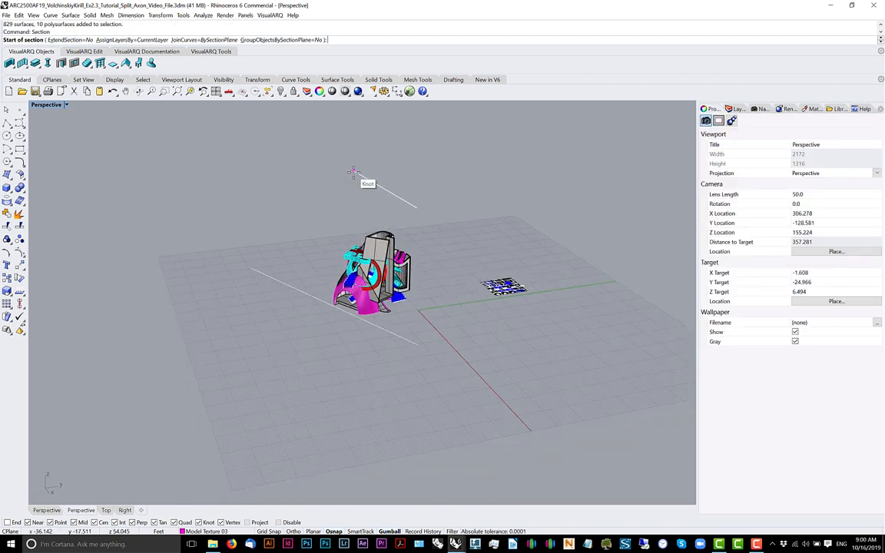
Pick the section line across the model and group the resulting curves.
{"action": "left_click", "coordinate": [415, 208]}
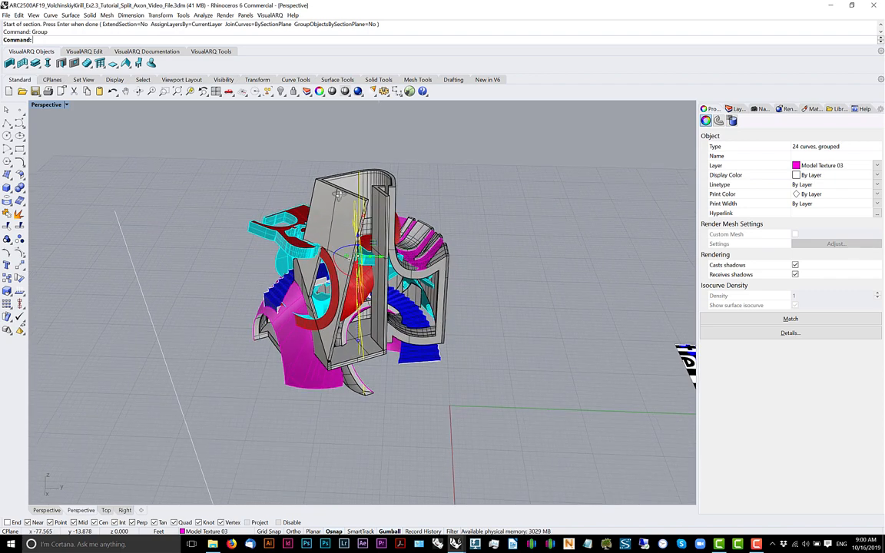
{"action": "left_click_drag", "start_coordinate": [346, 269], "coordinate": [384, 223]}
{"action": "type", "text": "Rotate"}
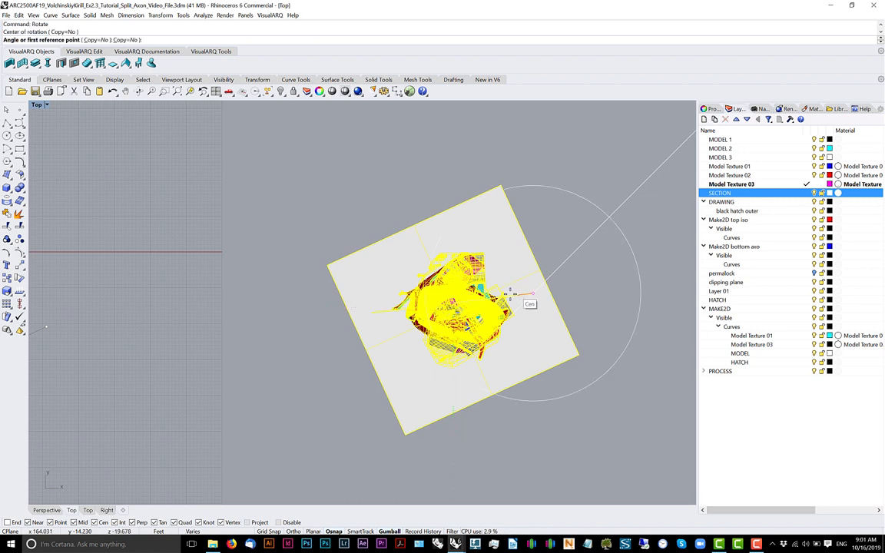
Pick the rotation reference point in the Top view.
{"action": "left_click", "coordinate": [510, 290]}
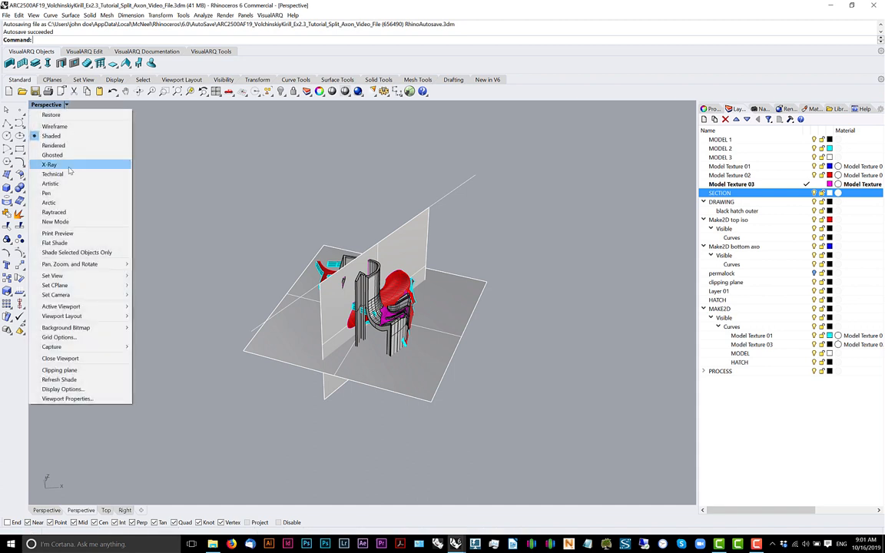
Set the Perspective view to Ghosted display and orbit to see both planes.
{"action": "left_click", "coordinate": [53, 154]}
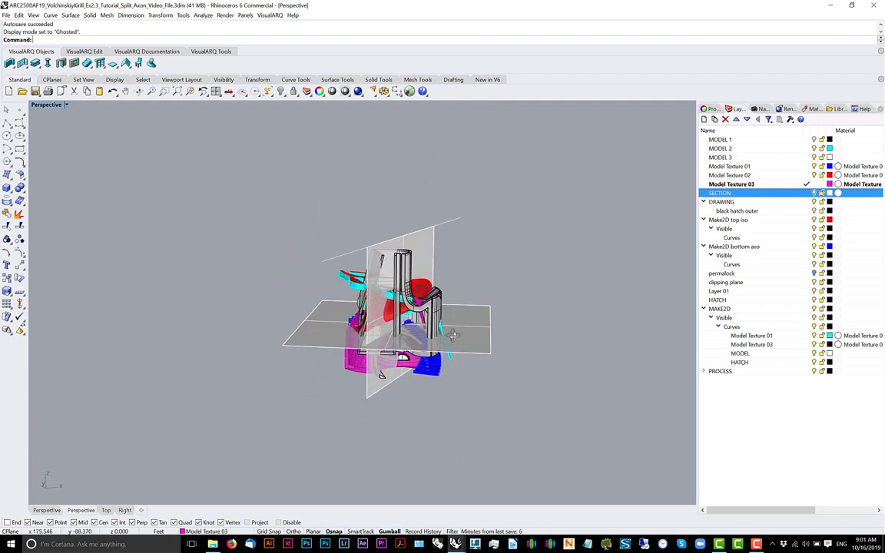
{"action": "left_click_drag", "start_coordinate": [453, 334], "coordinate": [469, 327]}
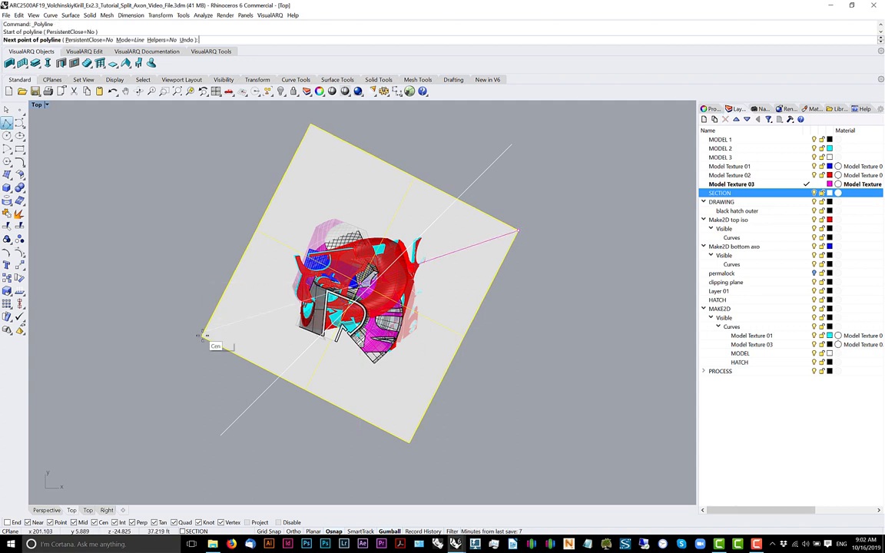
End the polyline at the square plane's opposite corner.
{"action": "left_click", "coordinate": [202, 283]}
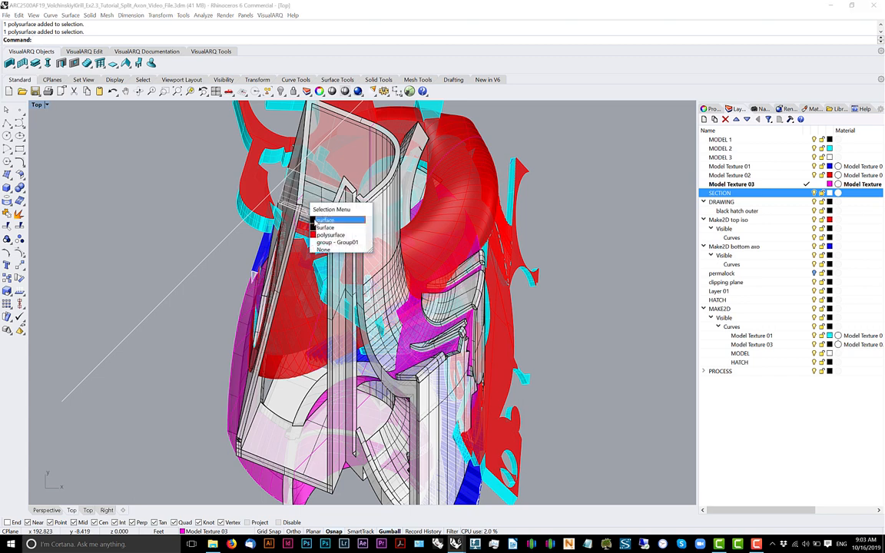
Pick the surface from among the overlapping objects in the Top view.
{"action": "left_click", "coordinate": [326, 228]}
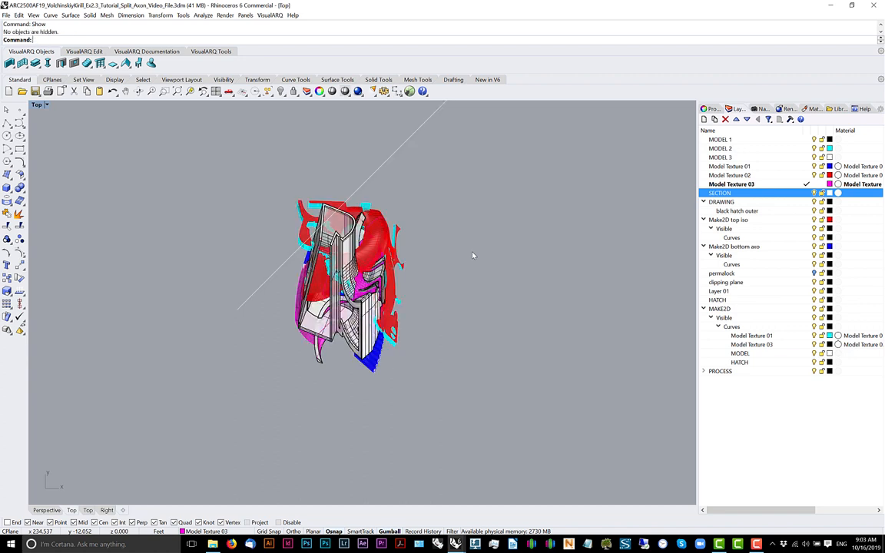
{"action": "mouse_move", "coordinate": [458, 277]}
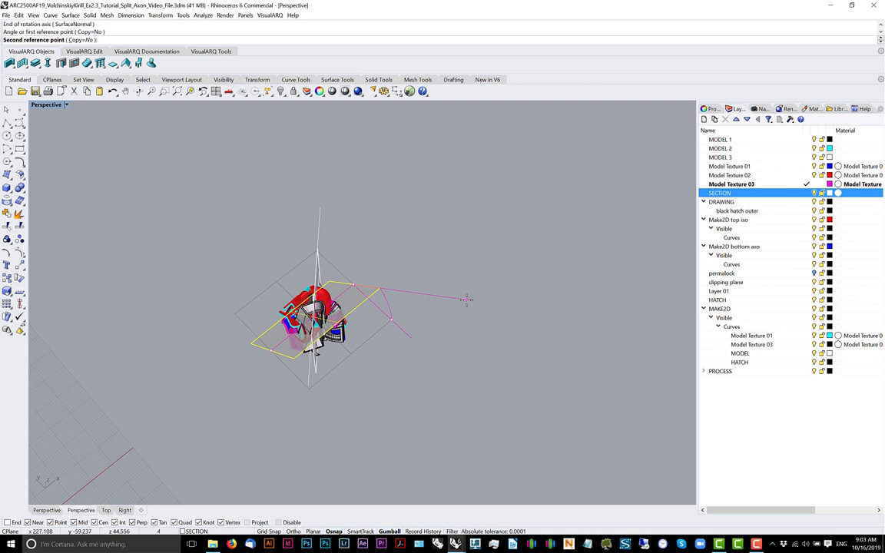
Rotate the plane 45 degrees and select the vertical cutting surface.
{"action": "type", "text": "45"}
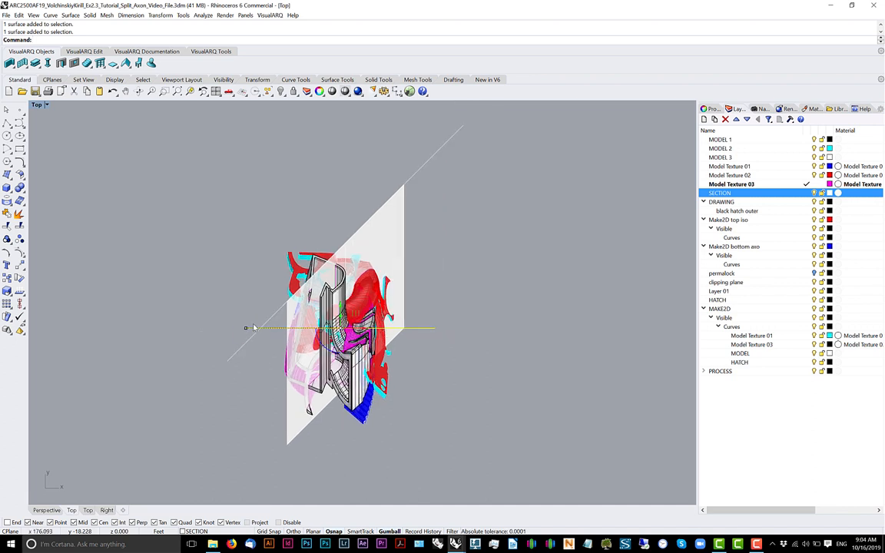
{"action": "left_click", "coordinate": [36, 104]}
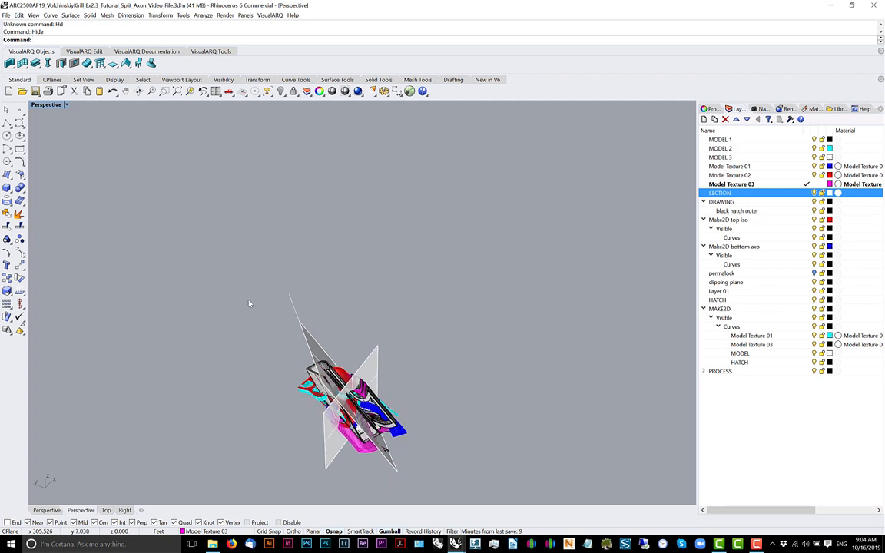
Orbit the Perspective view around the two crossing cutting planes.
{"action": "left_click_drag", "start_coordinate": [249, 304], "coordinate": [396, 390]}
{"action": "type", "text": "Split"}
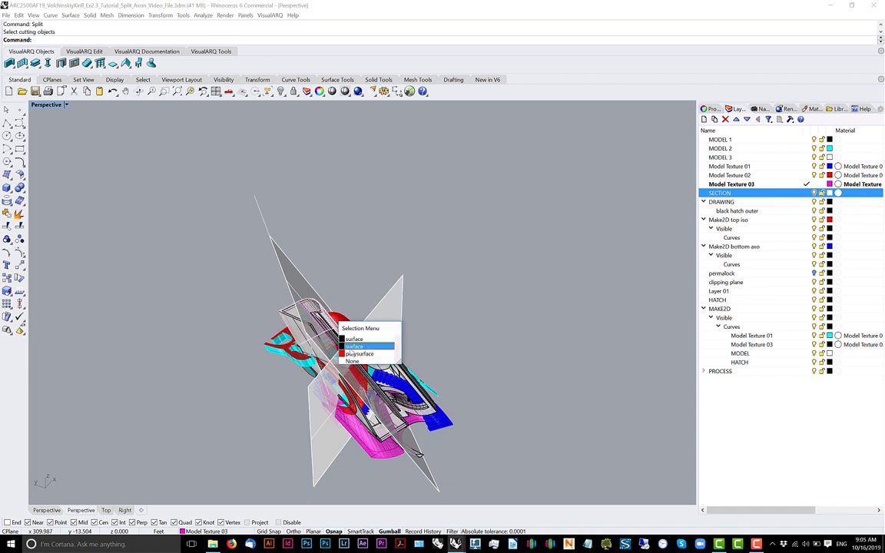
Pick the crossing plane surfaces from overlapping candidates as the Split cutting objects.
{"action": "left_click", "coordinate": [354, 345]}
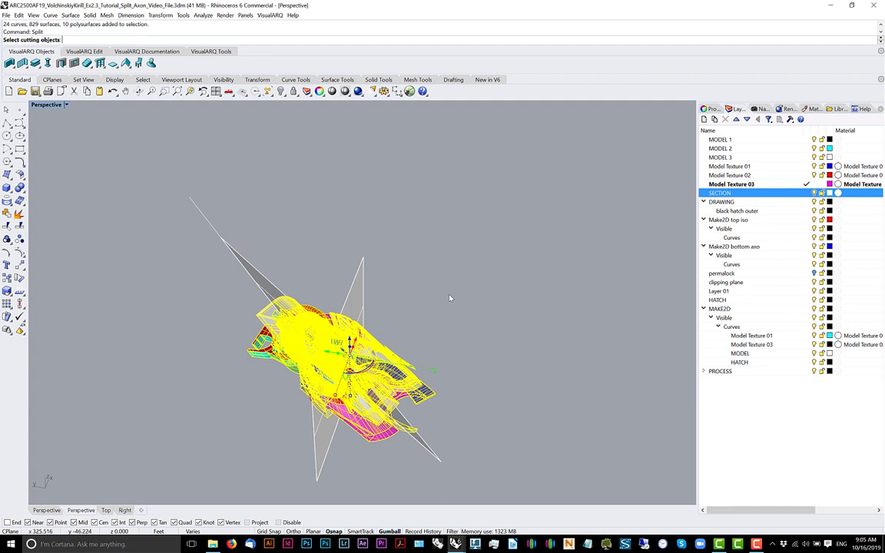
{"action": "mouse_move", "coordinate": [352, 298]}
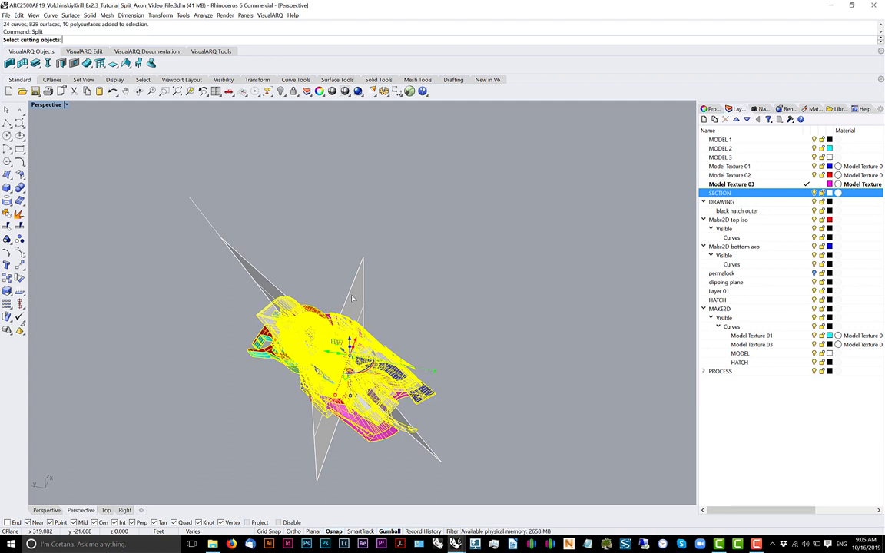
{"action": "left_click", "coordinate": [347, 294]}
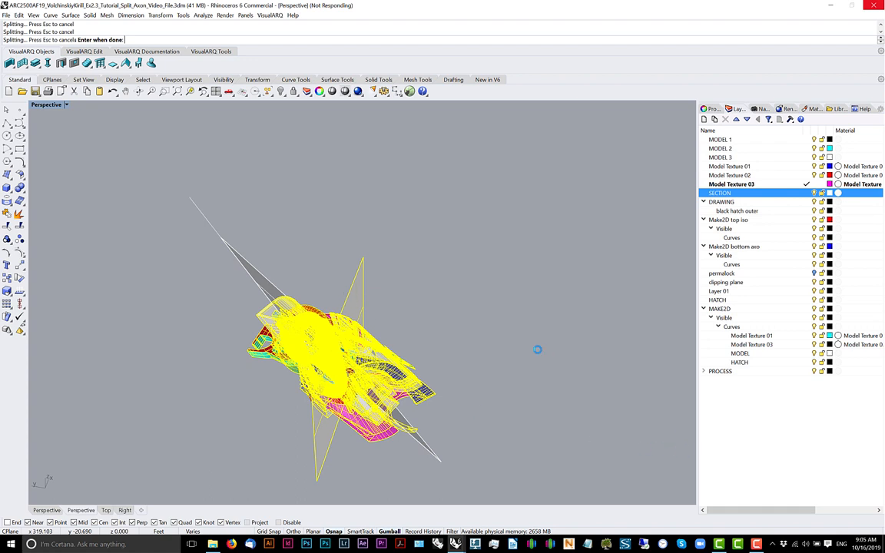
{"action": "mouse_move", "coordinate": [531, 341]}
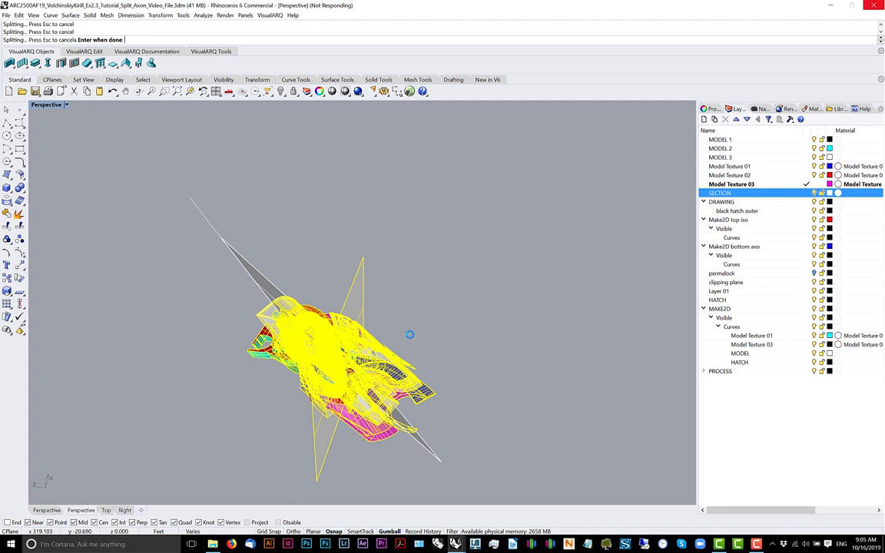
{"action": "mouse_move", "coordinate": [378, 316]}
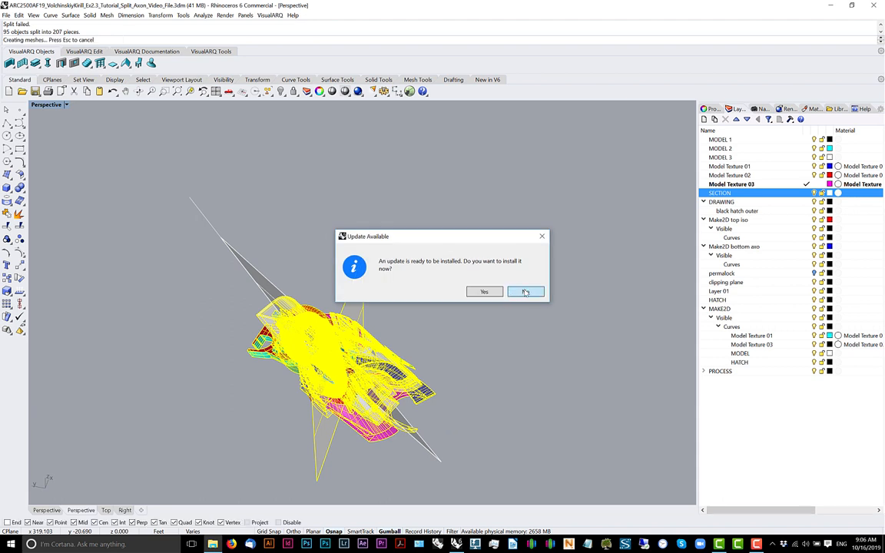
{"action": "left_click", "coordinate": [525, 292]}
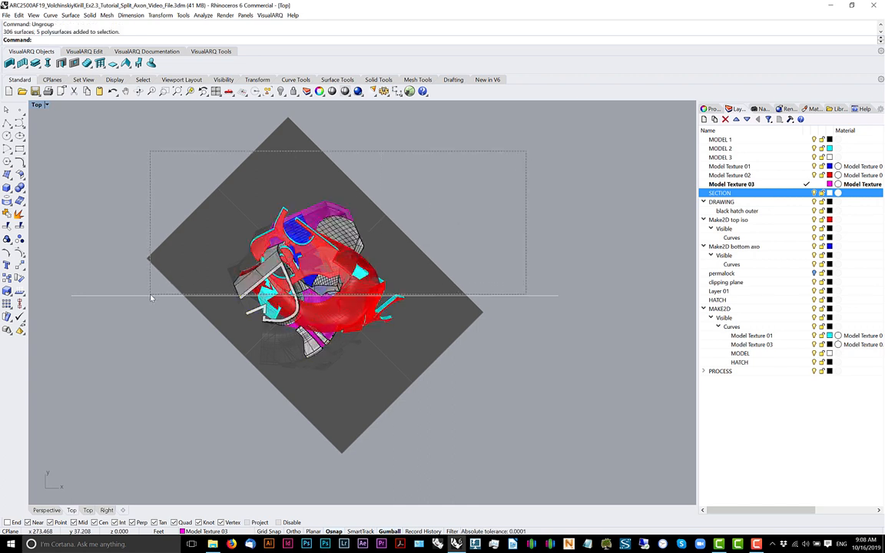
Click the split pieces on one side of the cut in Top view.
{"action": "left_click", "coordinate": [319, 315]}
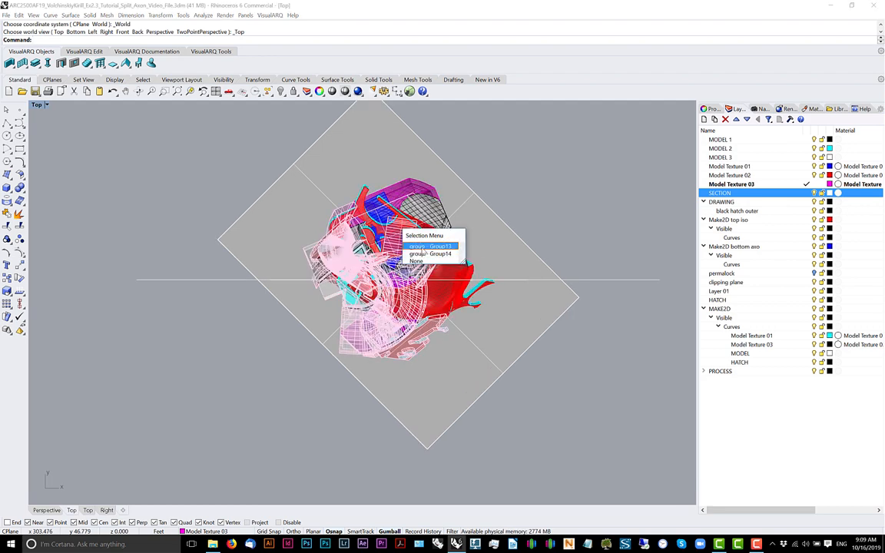
Choose Group13 from the overlapping objects in the Selection Menu.
{"action": "left_click", "coordinate": [432, 245]}
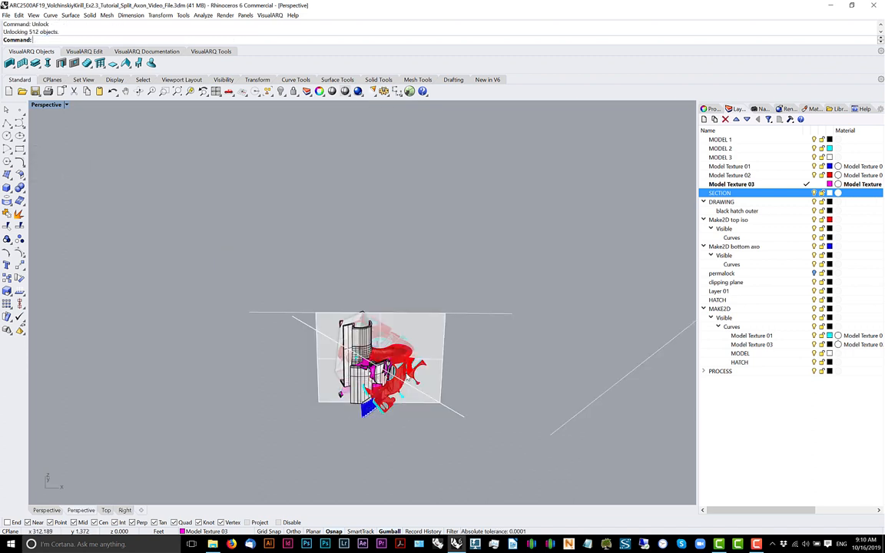
{"action": "left_click", "coordinate": [353, 361]}
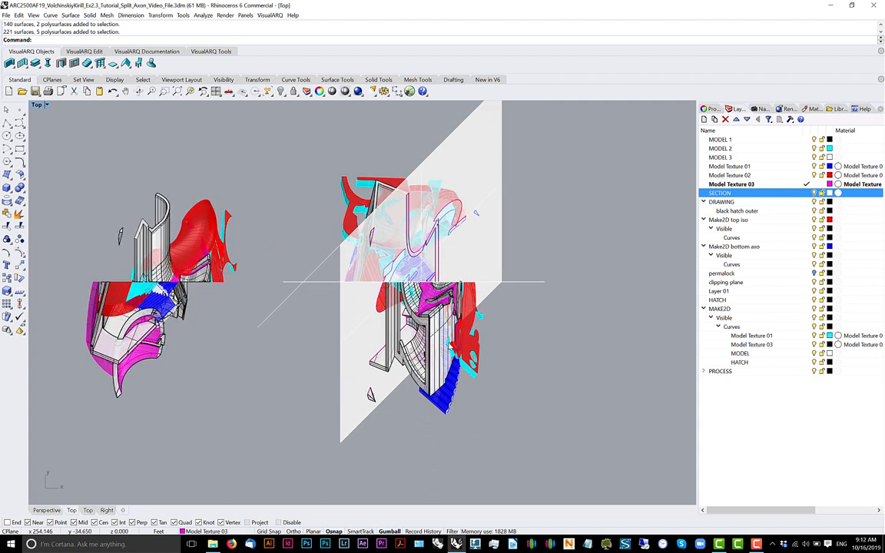
{"action": "mouse_move", "coordinate": [496, 281]}
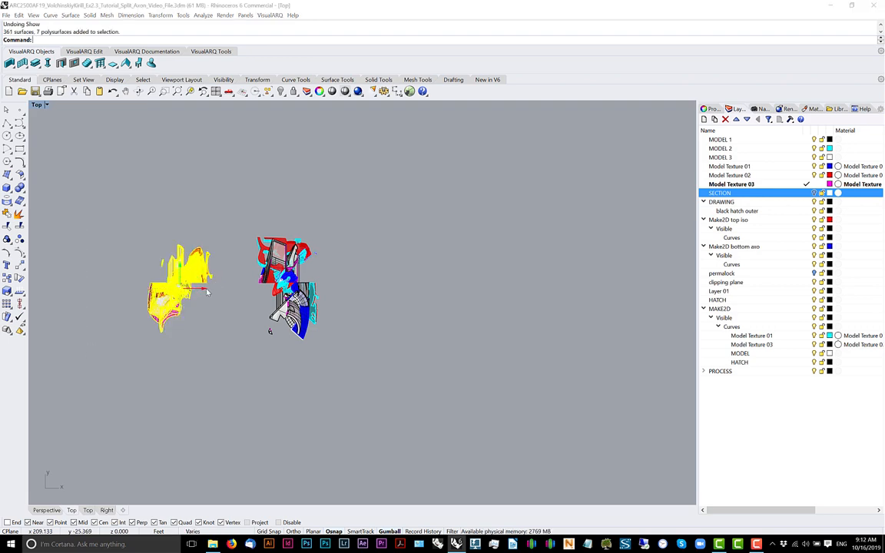
Window-select the left half's surfaces across the Top view.
{"action": "left_click_drag", "start_coordinate": [181, 288], "coordinate": [395, 289]}
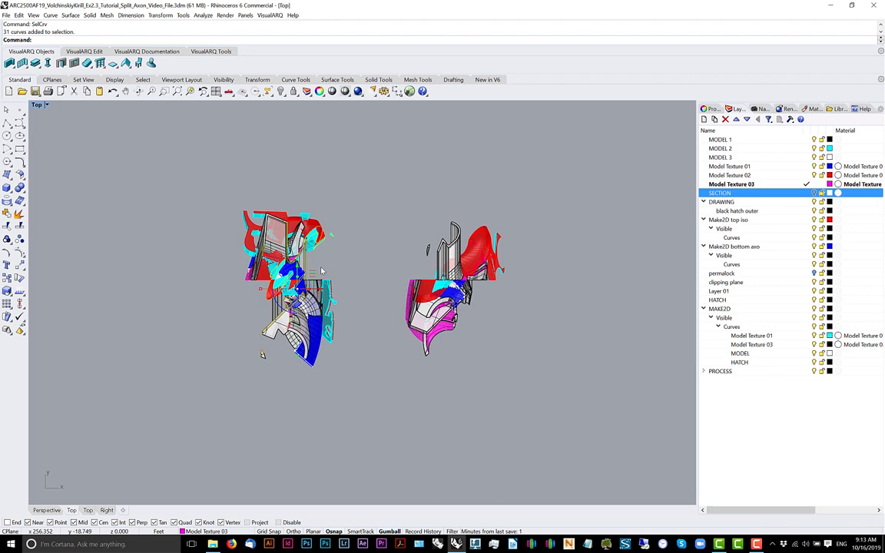
Group the selected half's pieces together with its section curves.
{"action": "type", "text": "Group"}
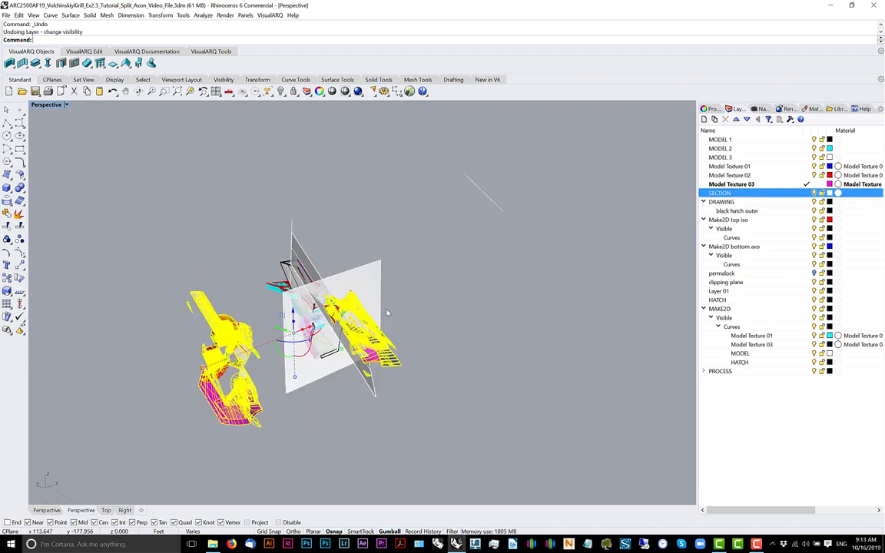
Redo the layer visibility change with Ctrl+Y.
{"action": "key", "text": "ctrl+y"}
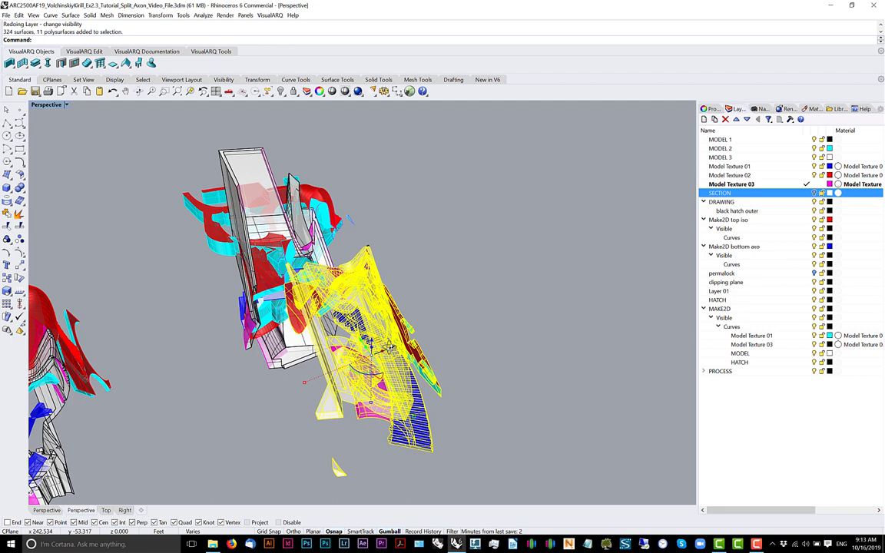
{"action": "mouse_move", "coordinate": [471, 263]}
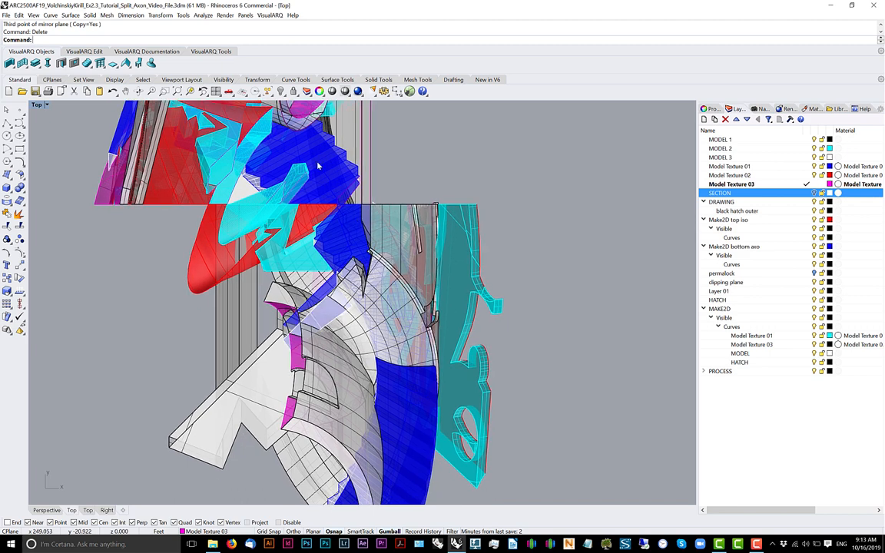
{"action": "mouse_move", "coordinate": [322, 143]}
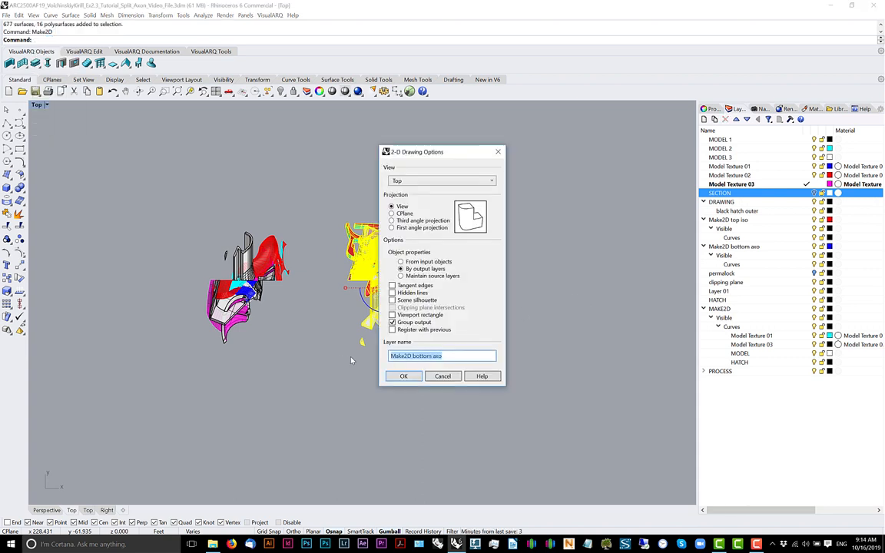
Generate the top-view Make2D drawing on the MAKE2D output layer.
{"action": "type", "text": "MAKE2D"}
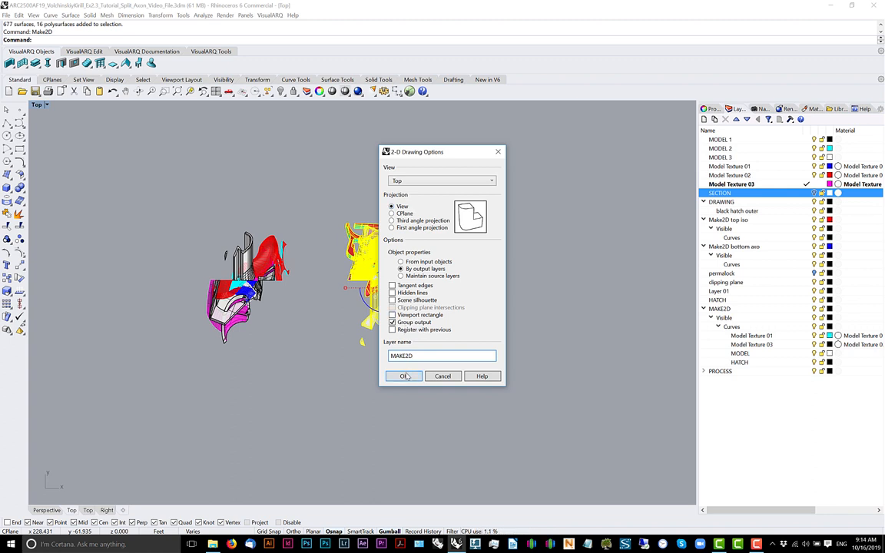
{"action": "left_click", "coordinate": [404, 376]}
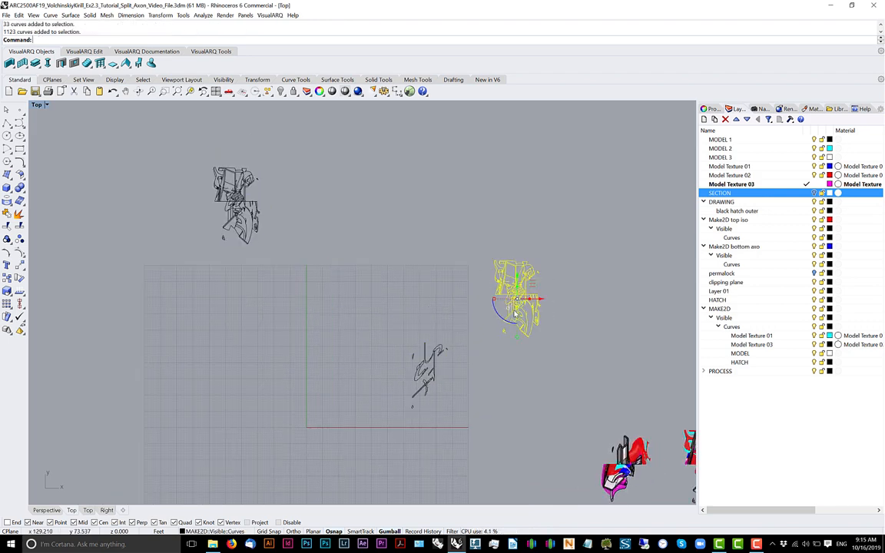
Move the top-left 2D drawing group and relocate the hatch curves.
{"action": "left_click", "coordinate": [259, 218]}
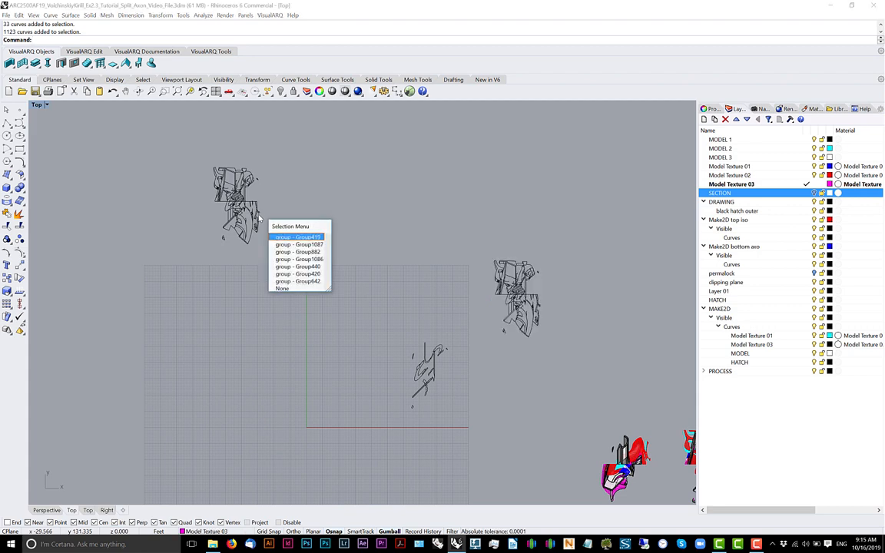
{"action": "left_click", "coordinate": [298, 237]}
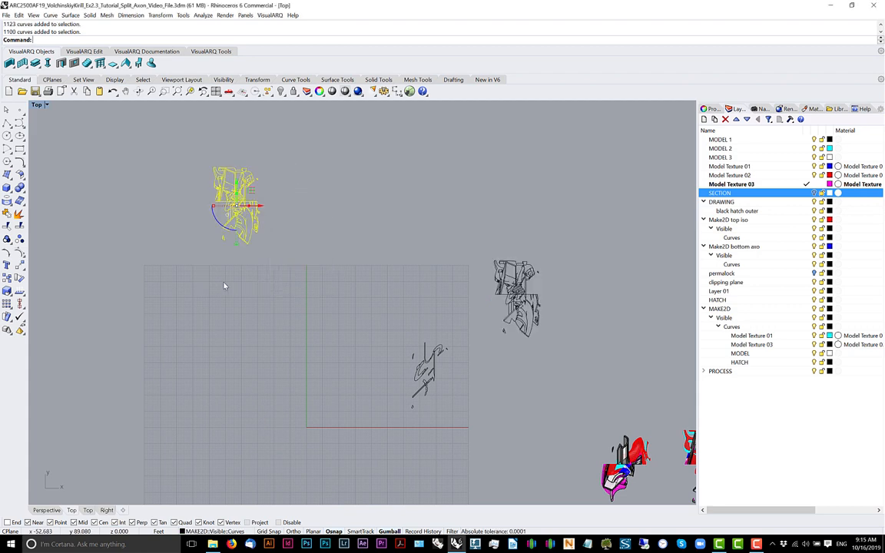
{"action": "key", "text": "Delete"}
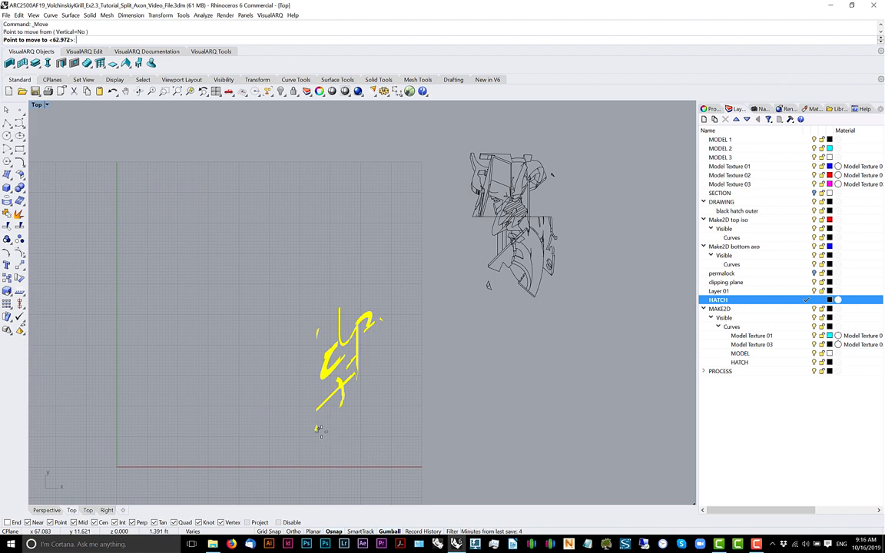
{"action": "left_click_drag", "start_coordinate": [345, 362], "coordinate": [530, 315]}
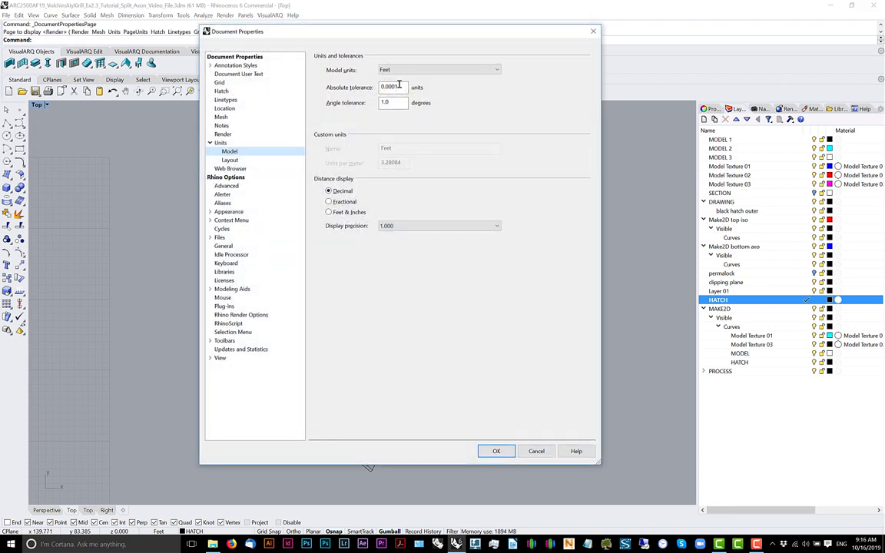
Change the absolute tolerance from 0.0001 to 0.01 and apply it.
{"action": "left_click", "coordinate": [393, 86]}
{"action": "type", "text": "0.01"}
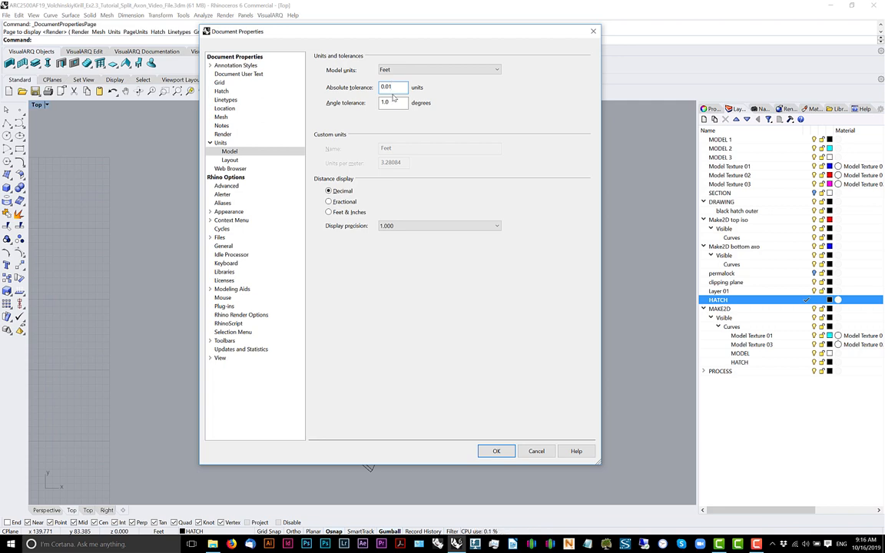
{"action": "left_click", "coordinate": [497, 451]}
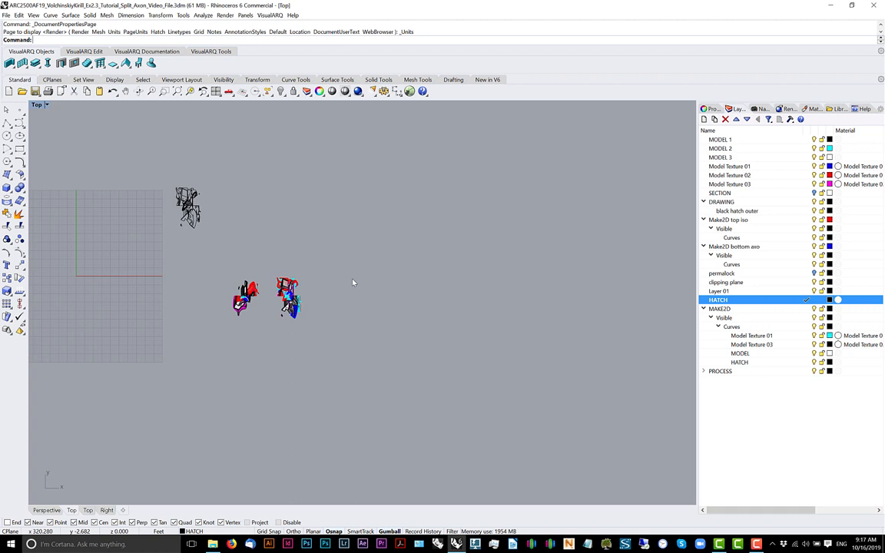
{"action": "mouse_move", "coordinate": [345, 277]}
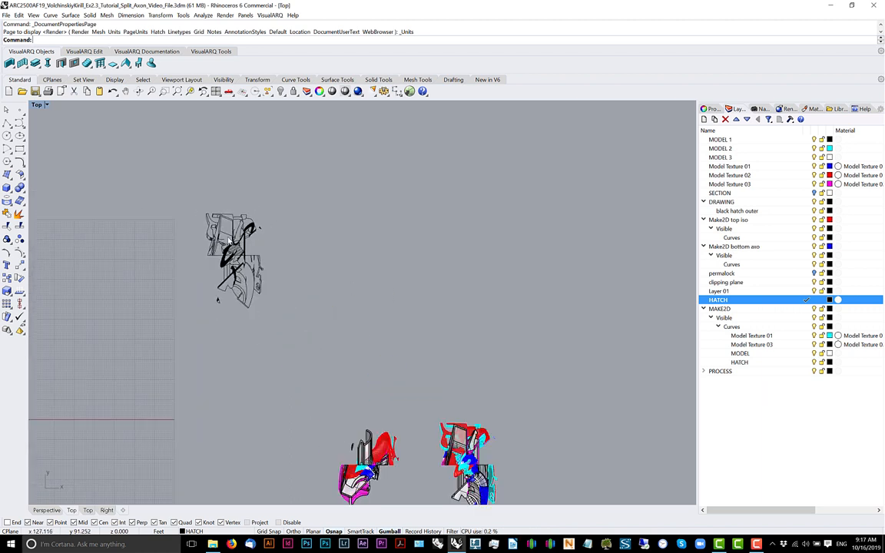
{"action": "mouse_move", "coordinate": [219, 240]}
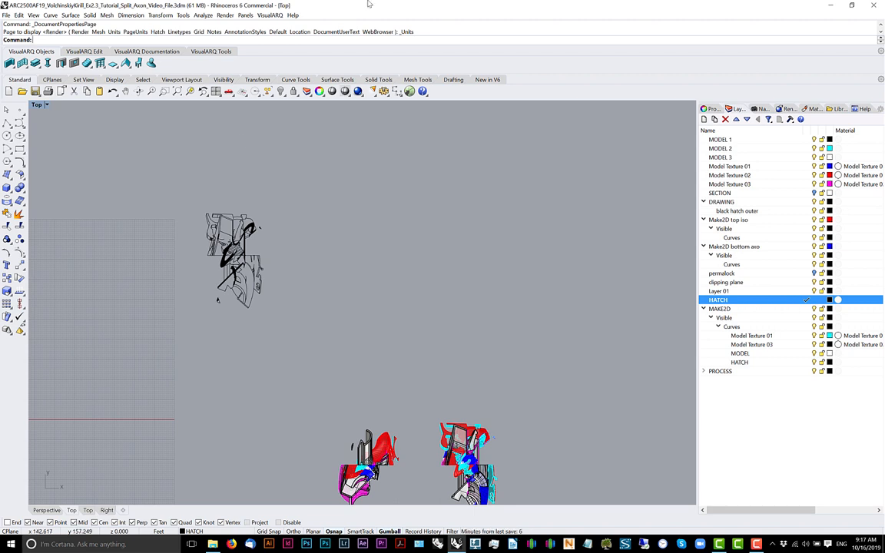
{"action": "mouse_move", "coordinate": [331, 442]}
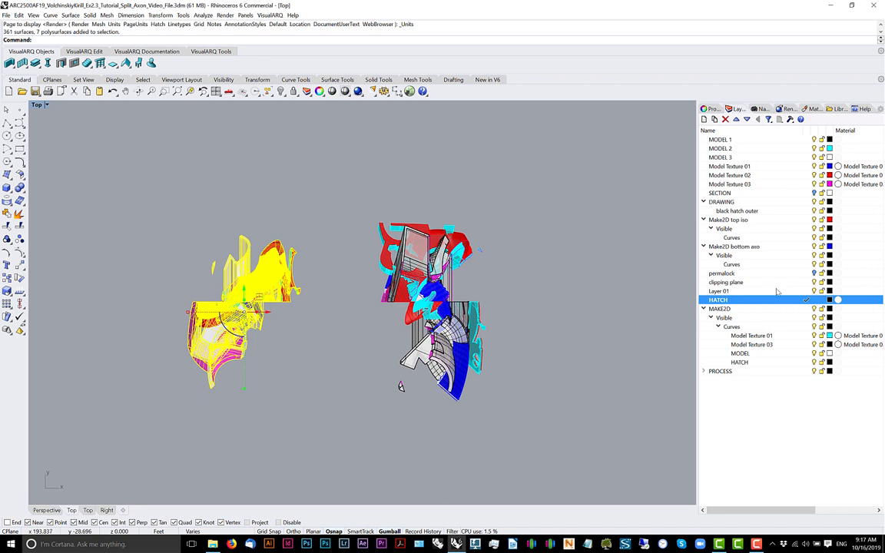
Create a gray layer named Hidden with the Hidden linetype.
{"action": "left_click", "coordinate": [705, 119]}
{"action": "type", "text": "Hidden"}
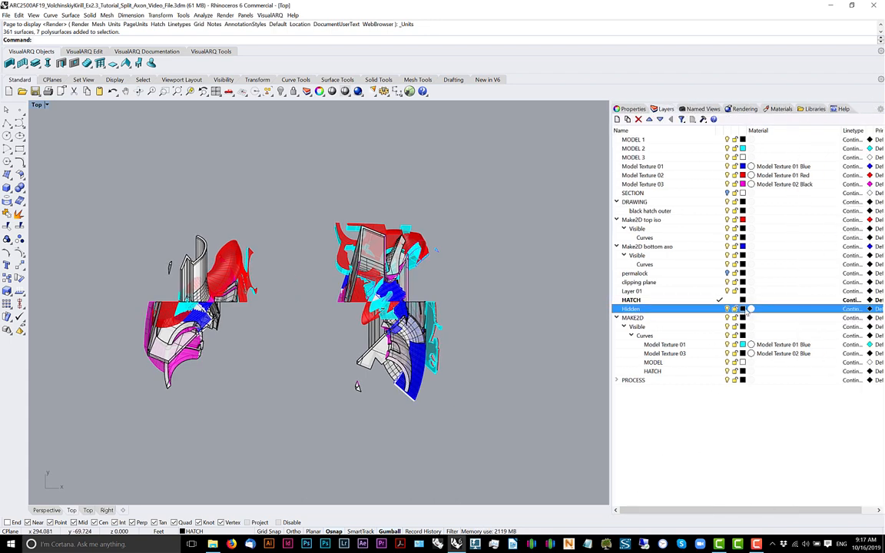
{"action": "left_click", "coordinate": [742, 308]}
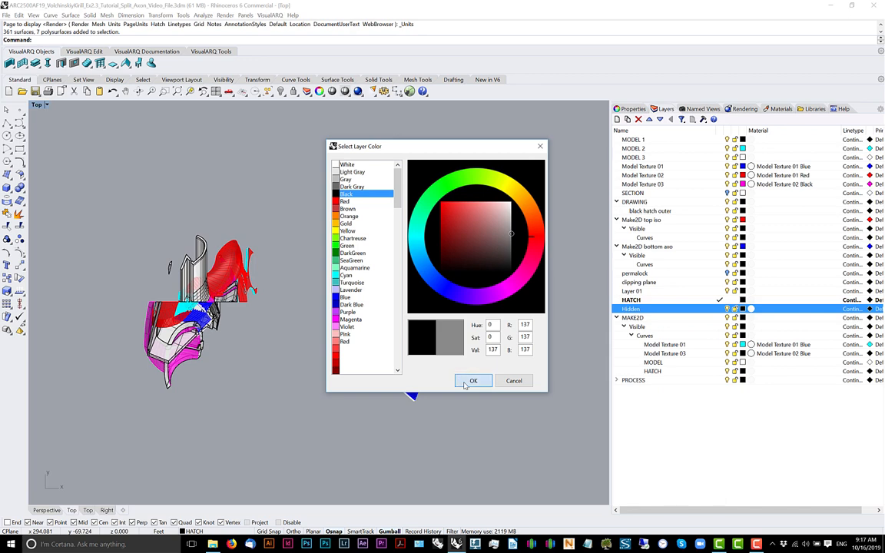
{"action": "left_click", "coordinate": [473, 380]}
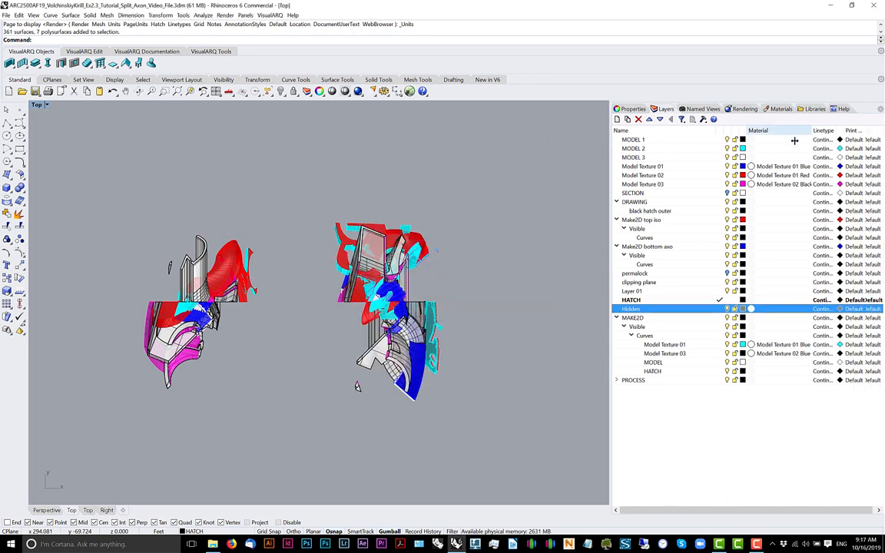
{"action": "left_click", "coordinate": [822, 308]}
{"action": "type", "text": "Make2D"}
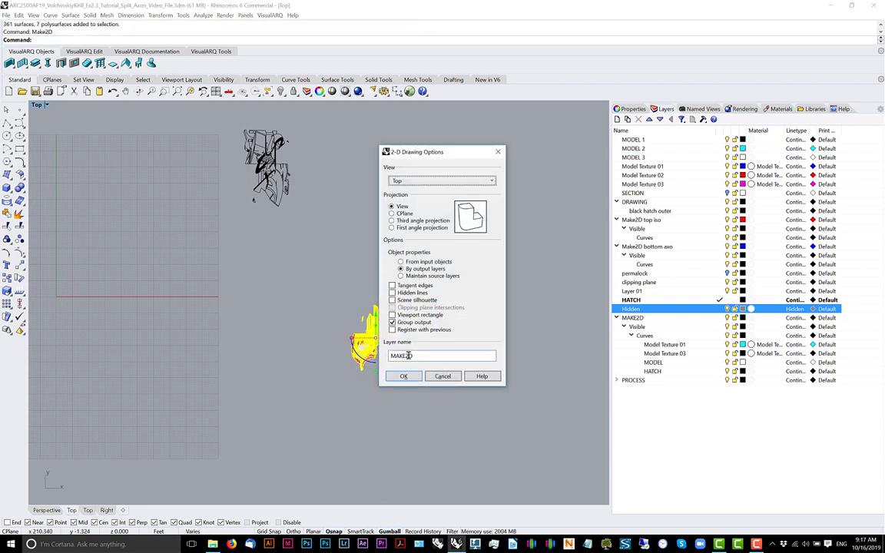
Generate the top-view 2D drawing and select its curves from the Hidden layer's menu.
{"action": "left_click", "coordinate": [403, 375]}
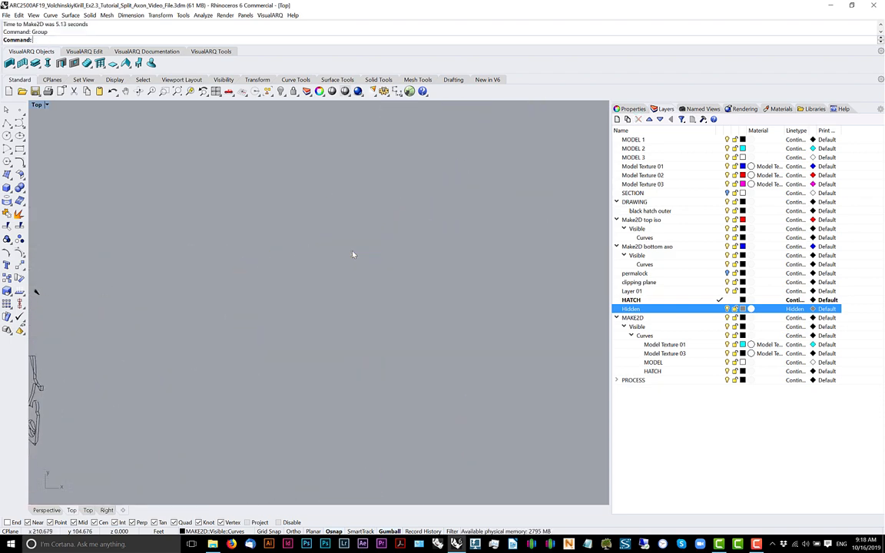
{"action": "right_click", "coordinate": [631, 309]}
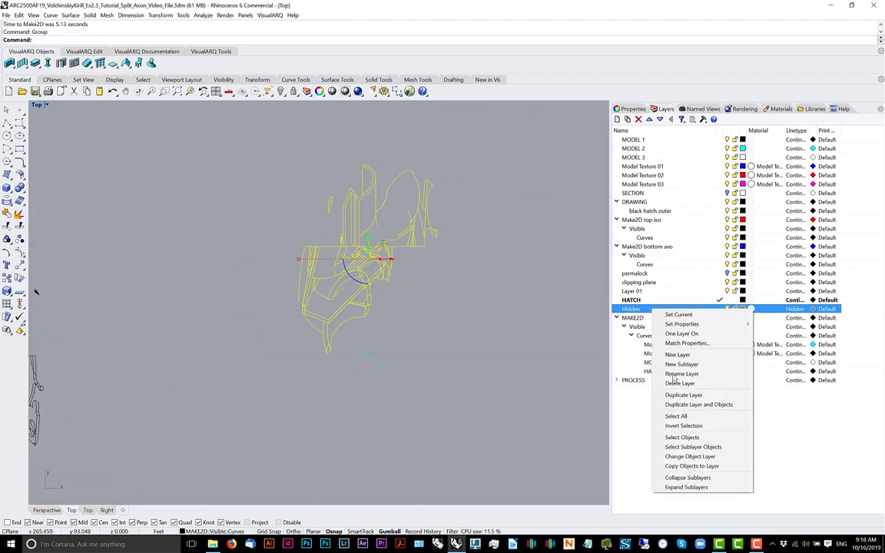
{"action": "left_click", "coordinate": [691, 456]}
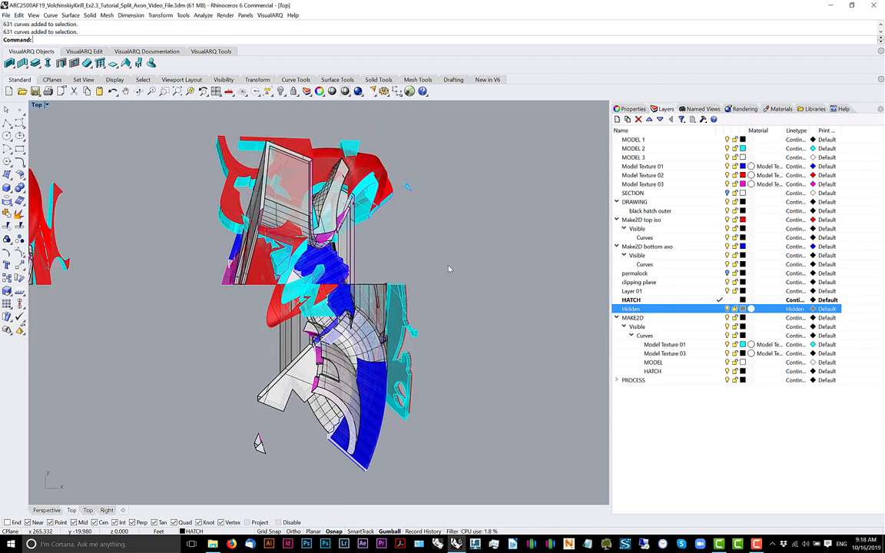
{"action": "mouse_move", "coordinate": [288, 327]}
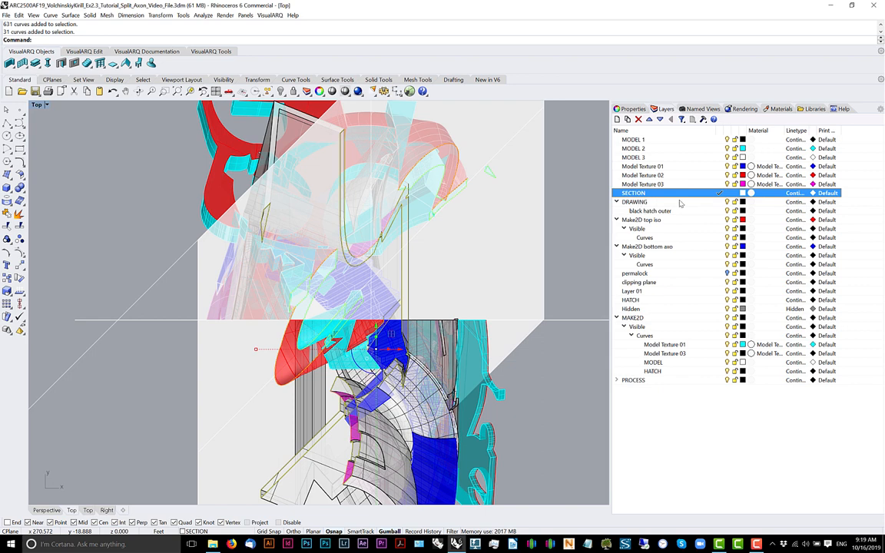
Add a yellow SECTION2 layer, make it current, and select its 31 section curves.
{"action": "left_click", "coordinate": [618, 120]}
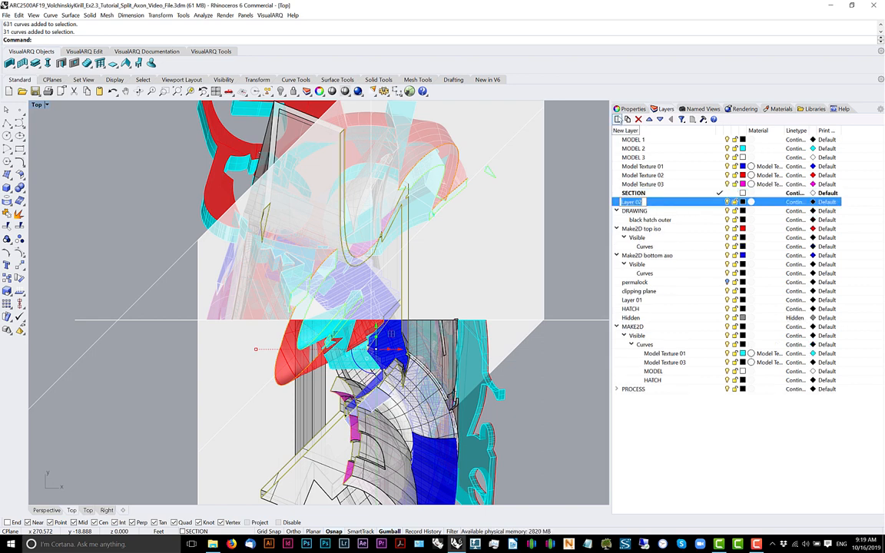
{"action": "type", "text": "SECTION2"}
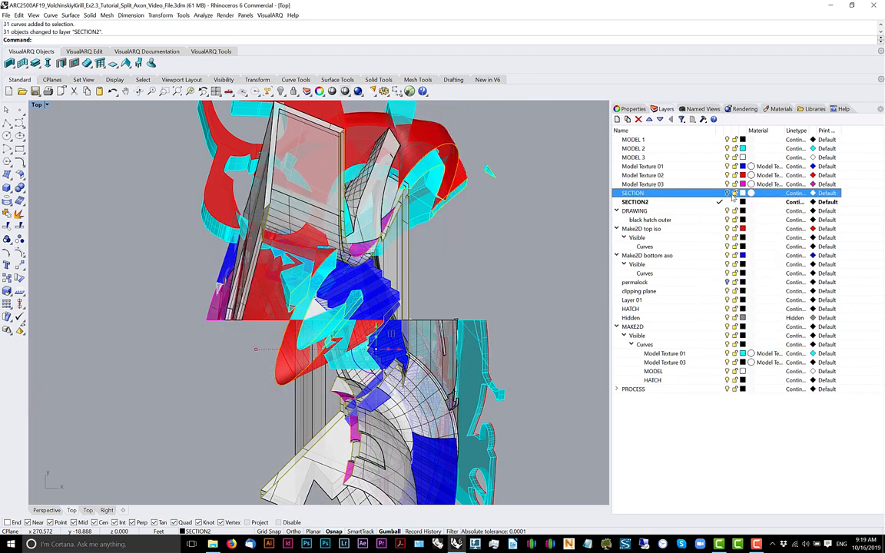
{"action": "left_click", "coordinate": [742, 202]}
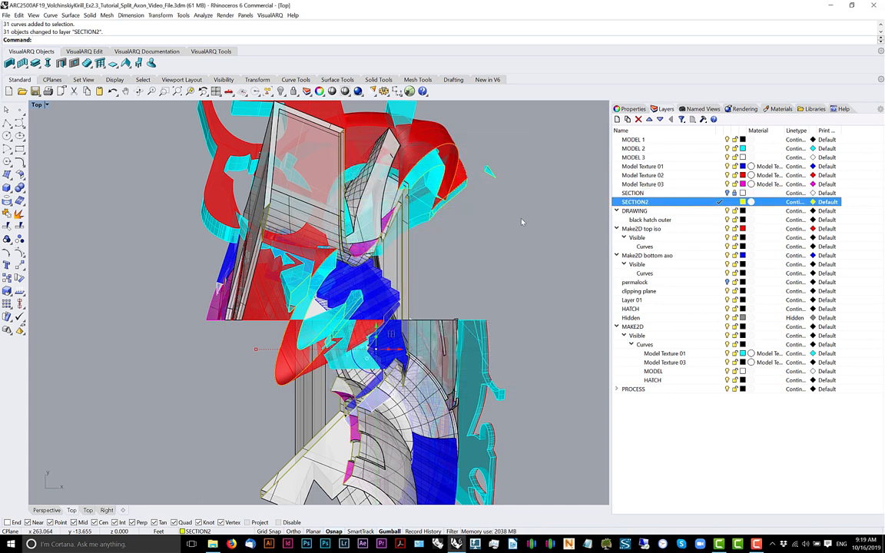
{"action": "right_click", "coordinate": [635, 202]}
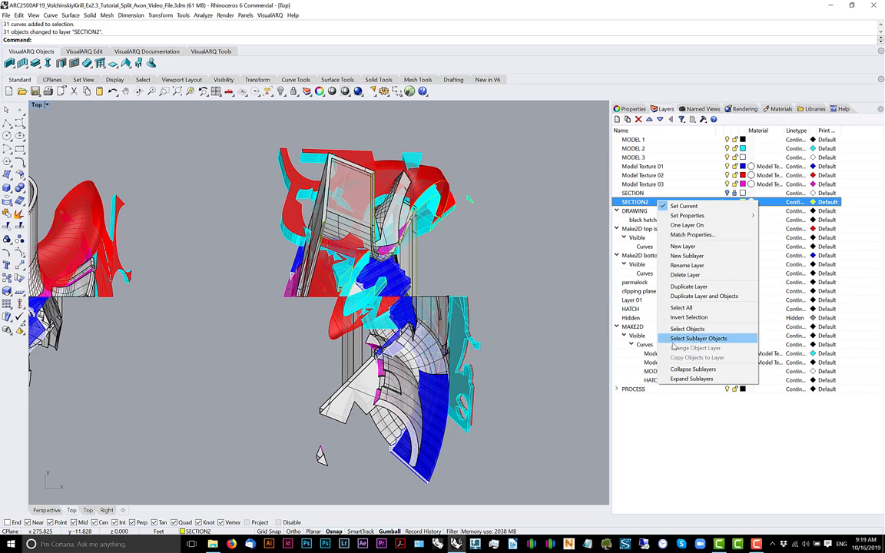
{"action": "left_click", "coordinate": [699, 339]}
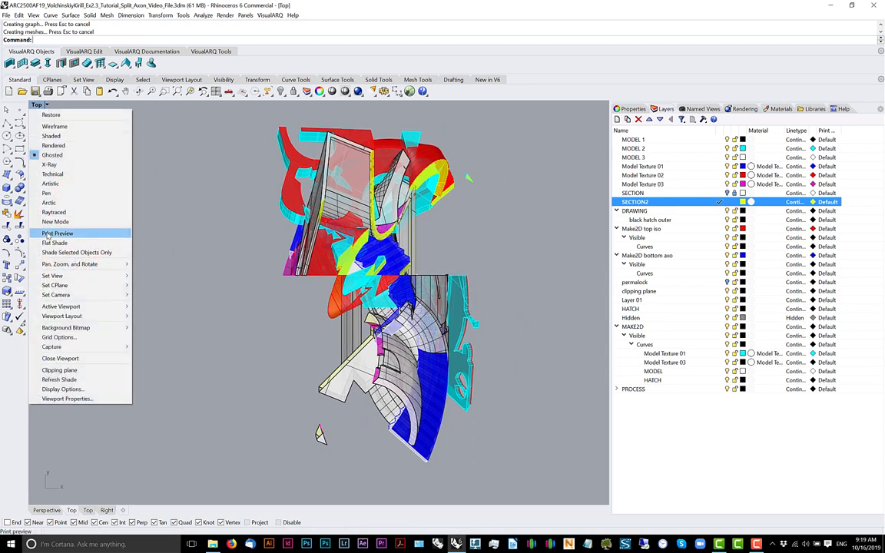
Switch the Top viewport's display mode to Arctic.
{"action": "left_click", "coordinate": [48, 202]}
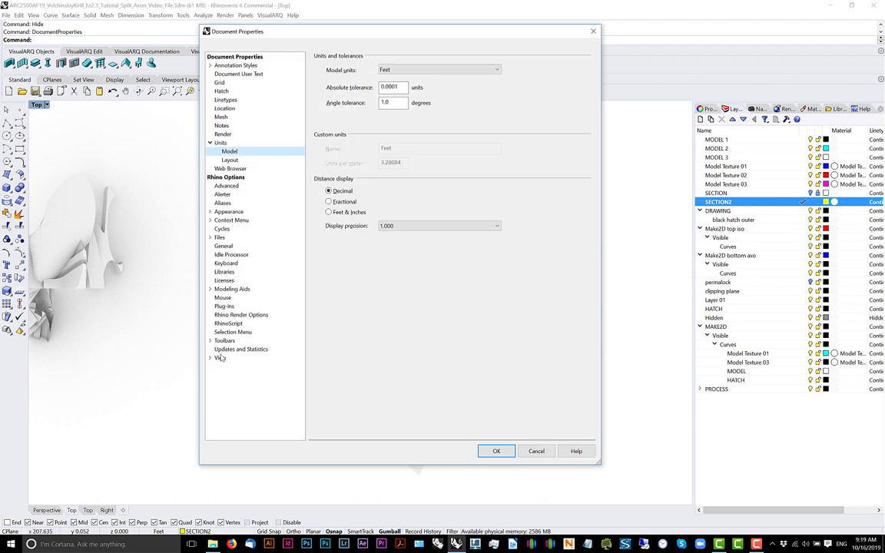
Duplicate the Arctic display mode under View > Display Modes to create Copy of Arctic.
{"action": "left_click", "coordinate": [220, 358]}
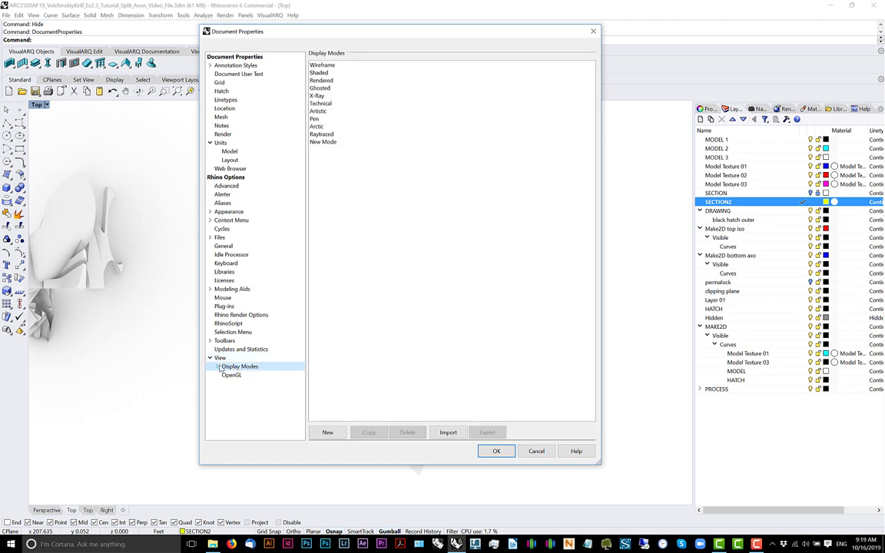
{"action": "left_click", "coordinate": [217, 367]}
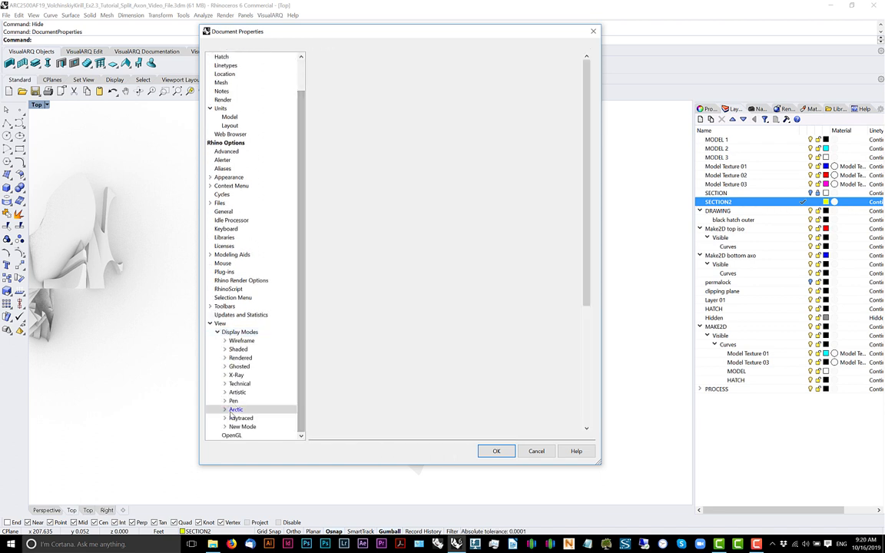
{"action": "left_click", "coordinate": [236, 408]}
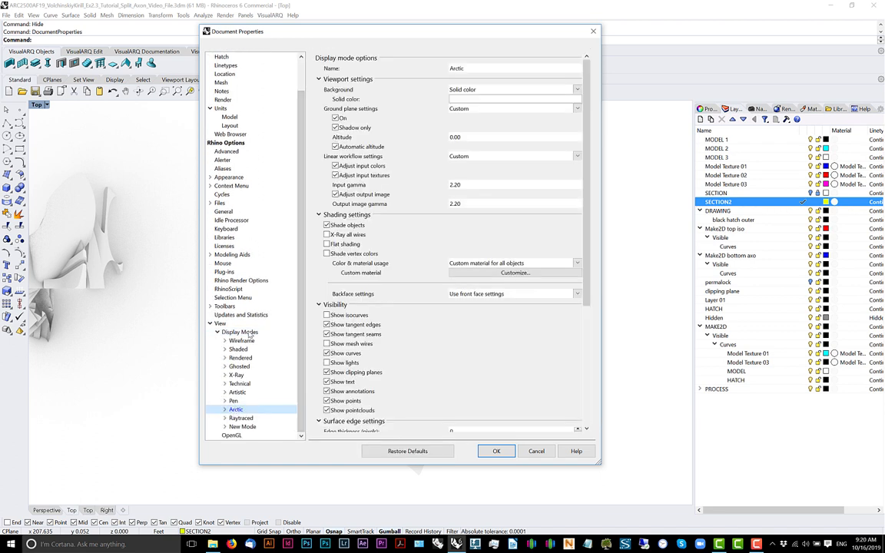
{"action": "left_click", "coordinate": [240, 332]}
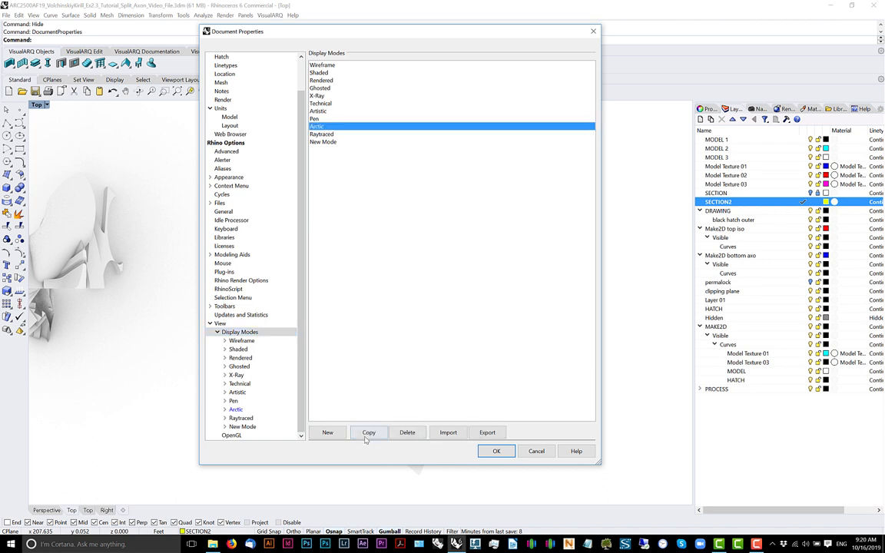
{"action": "left_click", "coordinate": [369, 433]}
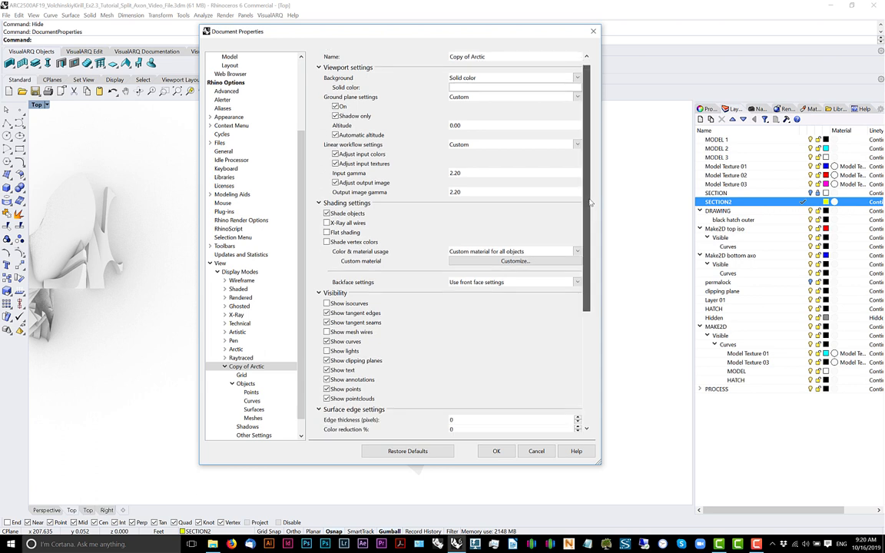
{"action": "scroll", "scroll_direction": "down", "scroll_amount": 3}
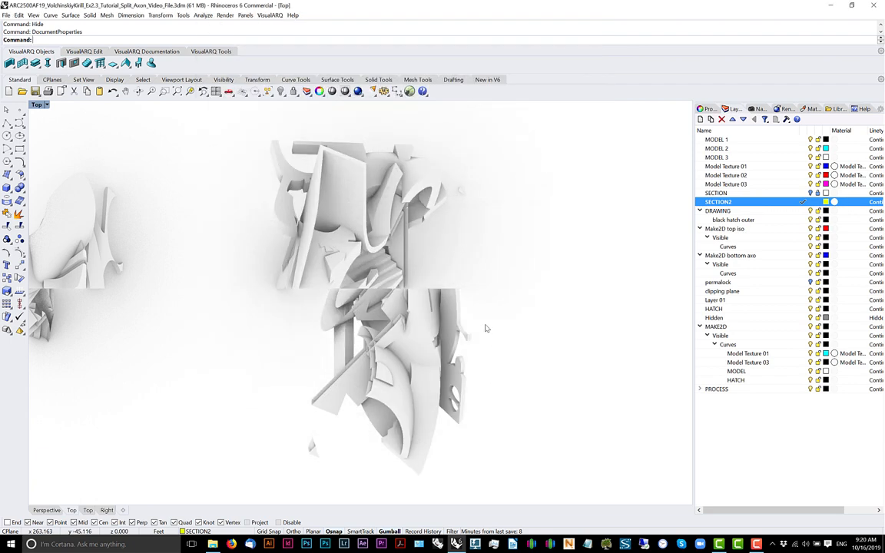
{"action": "mouse_move", "coordinate": [57, 119]}
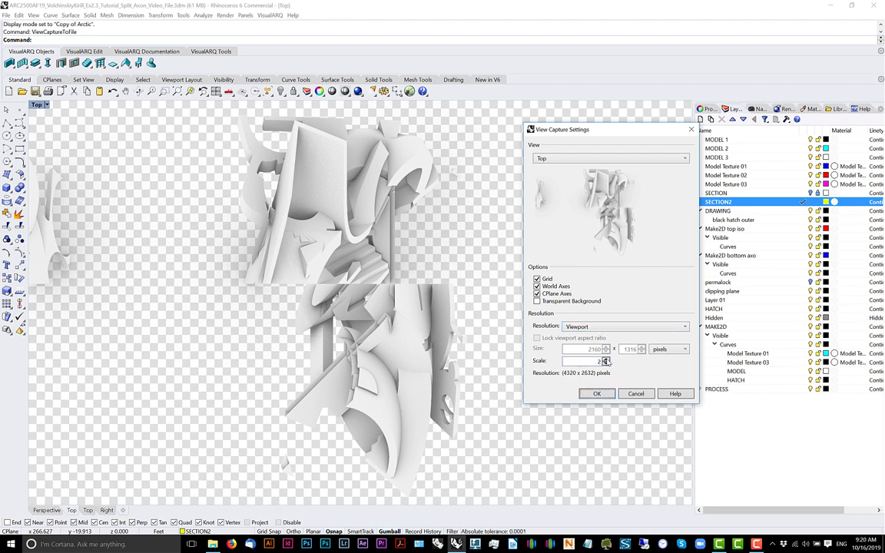
Set capture scale 2, exclude grid and axes, use a transparent background, and confirm.
{"action": "left_click", "coordinate": [607, 364]}
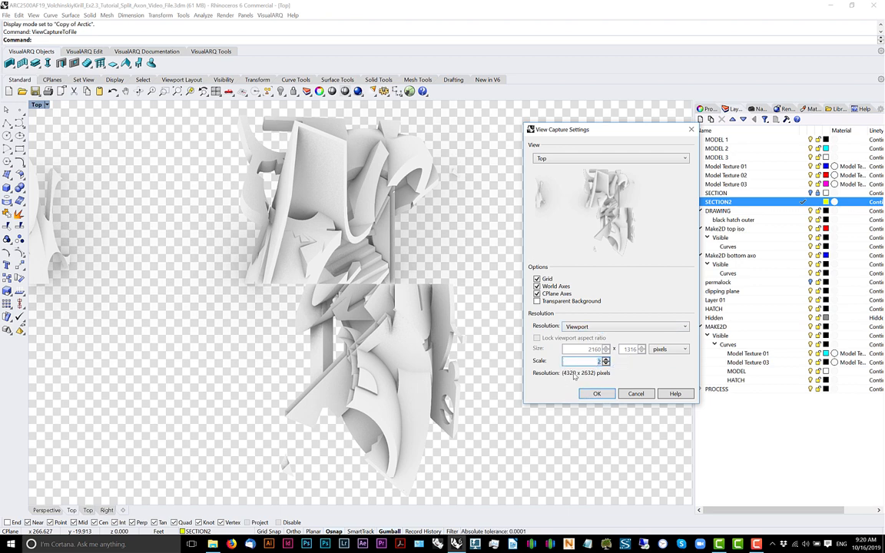
{"action": "left_click", "coordinate": [607, 358]}
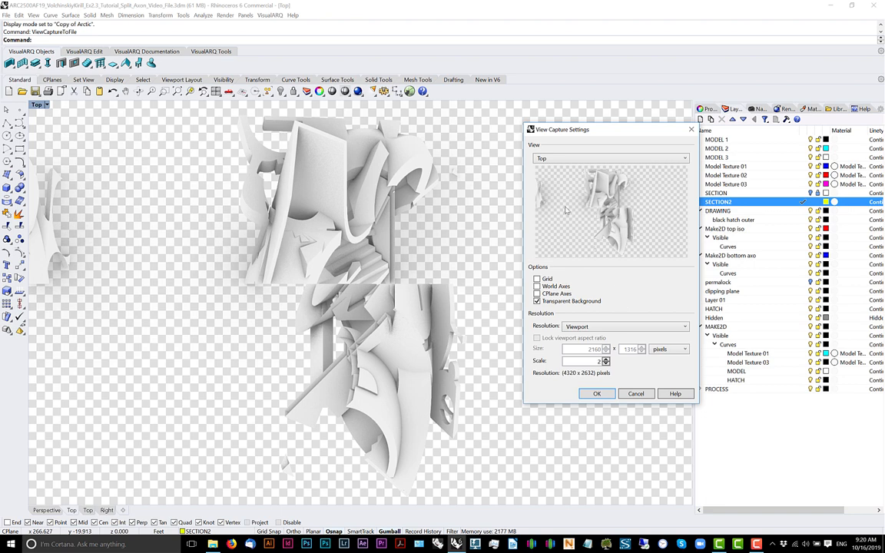
{"action": "left_click", "coordinate": [597, 393]}
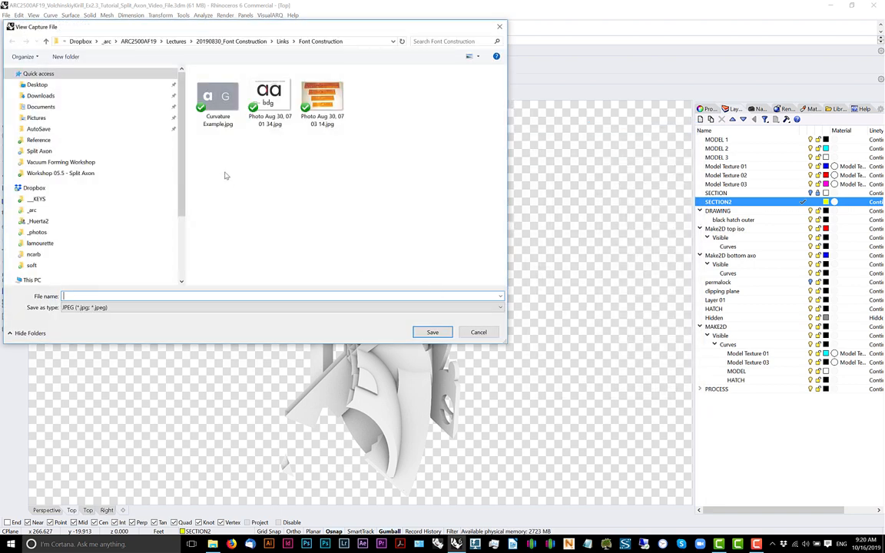
Save the capture as 'Base Render' PNG in the Workshop 05.5 - Split Axon folder.
{"action": "left_click", "coordinate": [60, 173]}
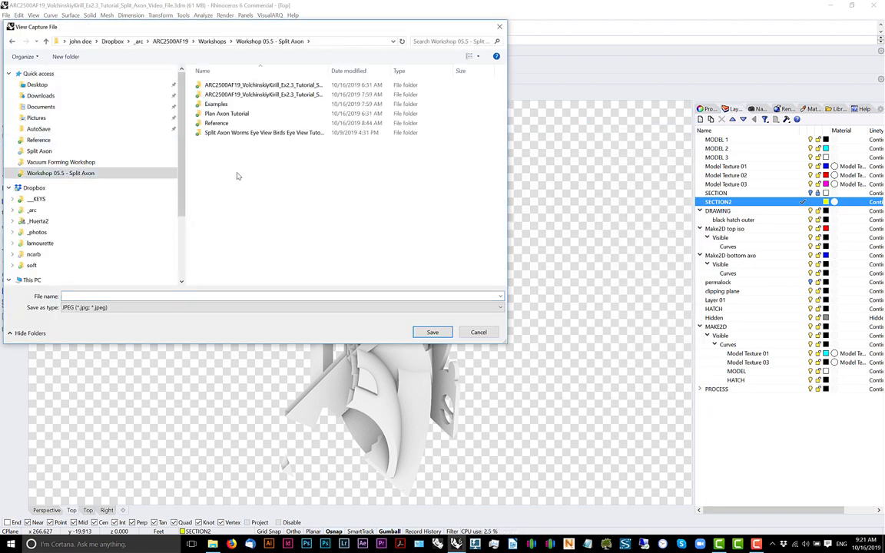
{"action": "left_click", "coordinate": [500, 308]}
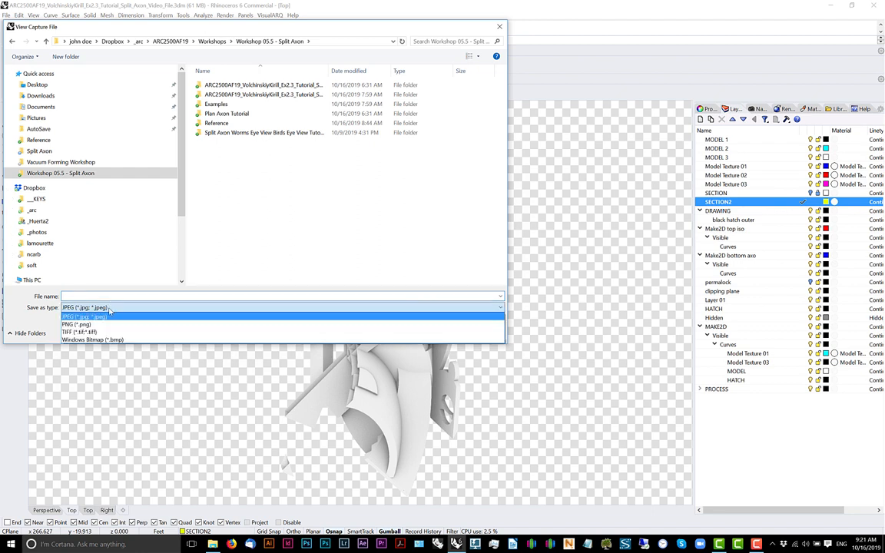
{"action": "left_click", "coordinate": [76, 324]}
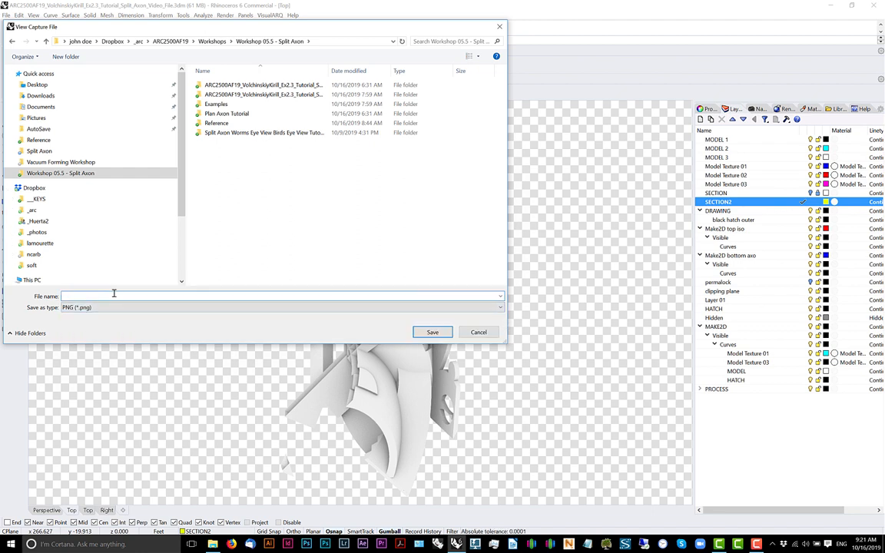
{"action": "type", "text": "Base"}
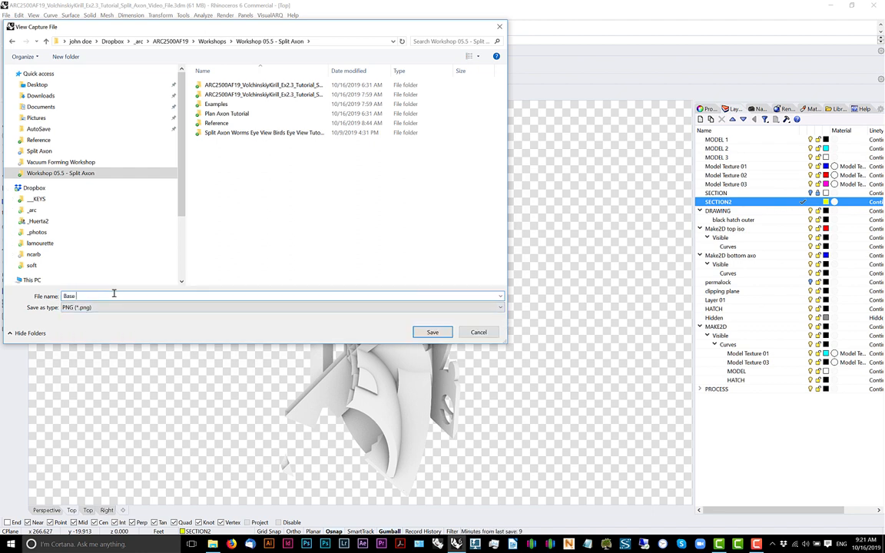
{"action": "type", "text": "Render"}
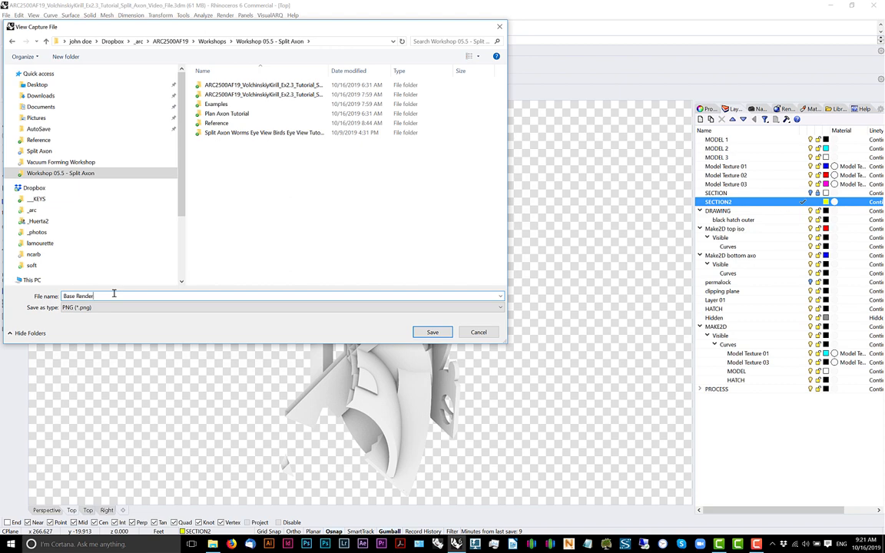
{"action": "left_click", "coordinate": [432, 332]}
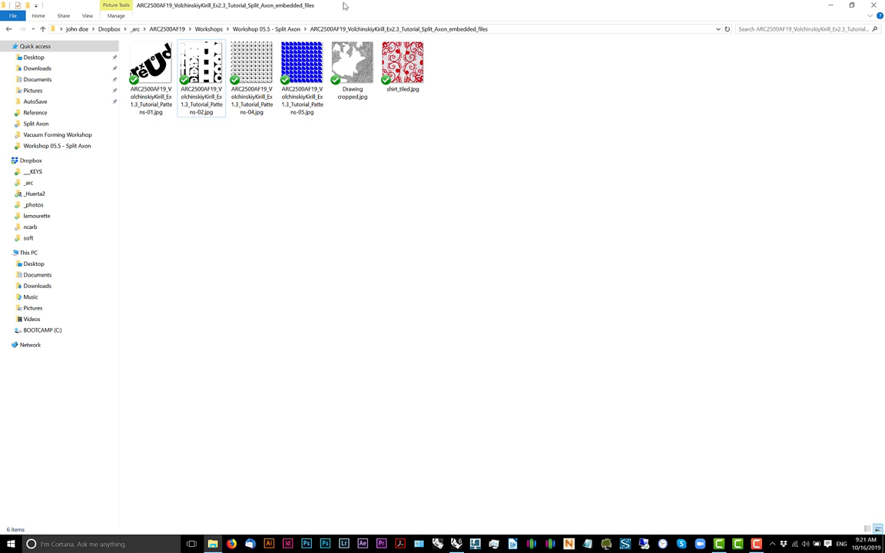
{"action": "mouse_move", "coordinate": [341, 6]}
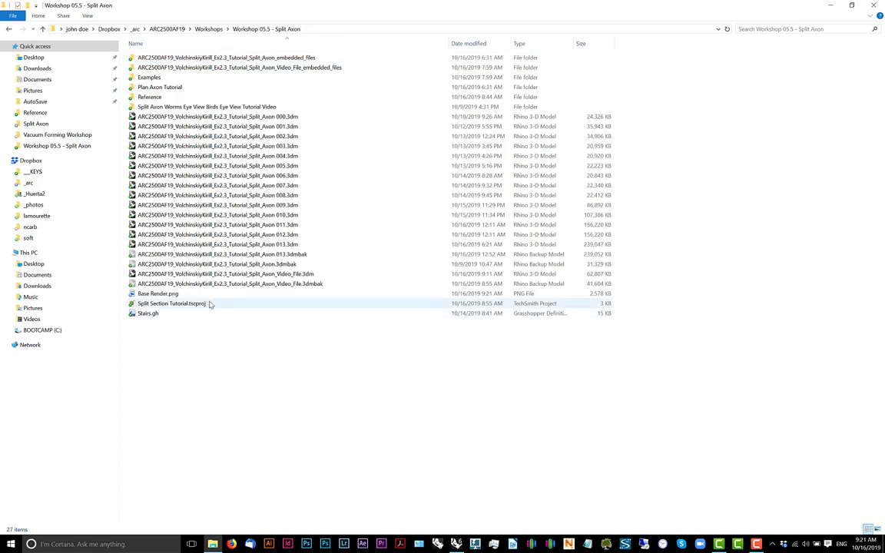
Open the Workshop 05.5 - Split Axon folder to confirm Base Render.png is there.
{"action": "double_click", "coordinate": [158, 294]}
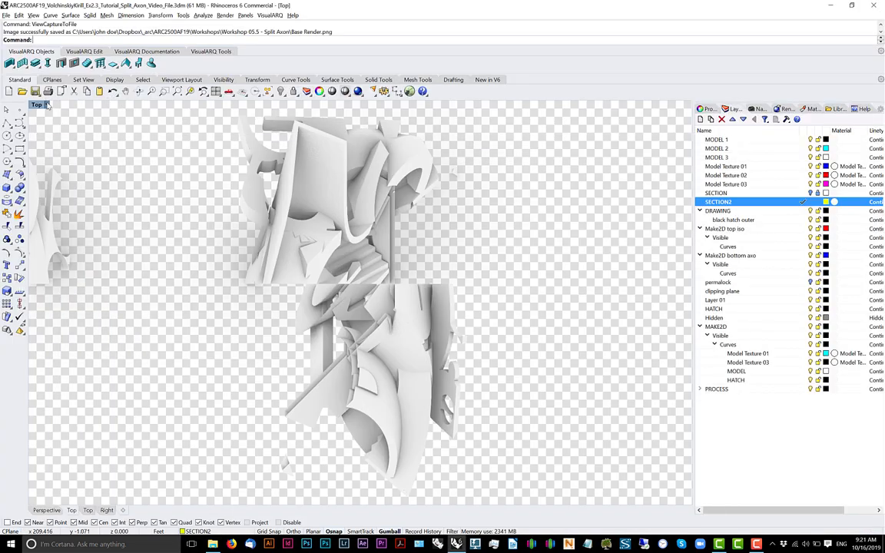
Switch the Top viewport to Rendered to show the red and blue textures.
{"action": "left_click", "coordinate": [45, 104]}
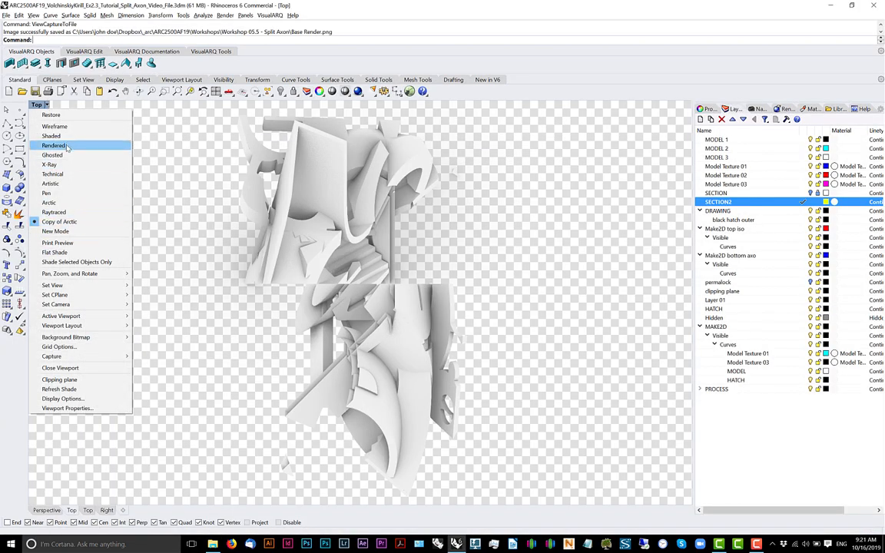
{"action": "left_click", "coordinate": [53, 146]}
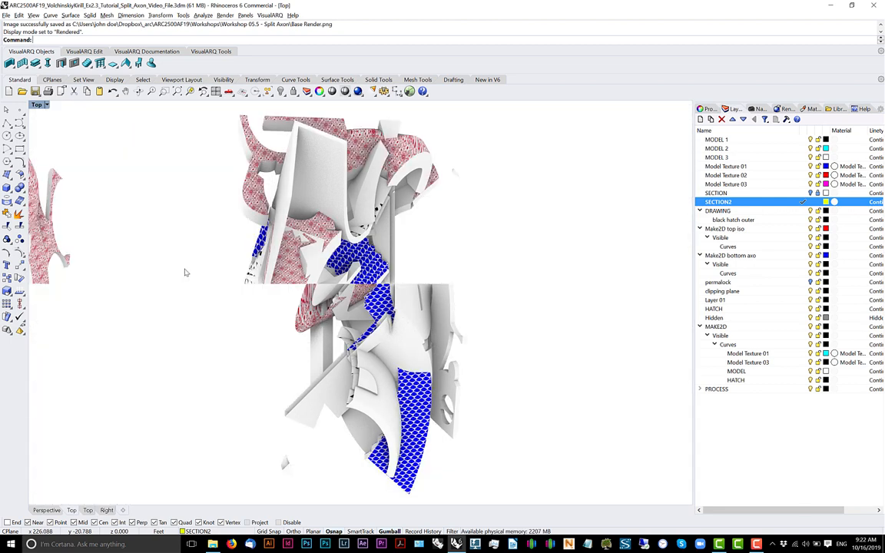
{"action": "mouse_move", "coordinate": [472, 216]}
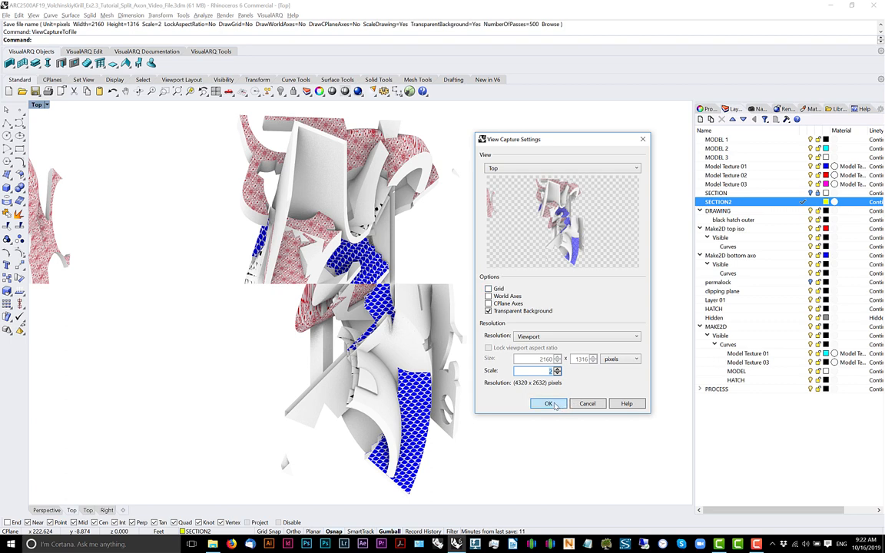
Confirm the capture settings and save 'Base Render with textures.png'.
{"action": "left_click", "coordinate": [548, 403]}
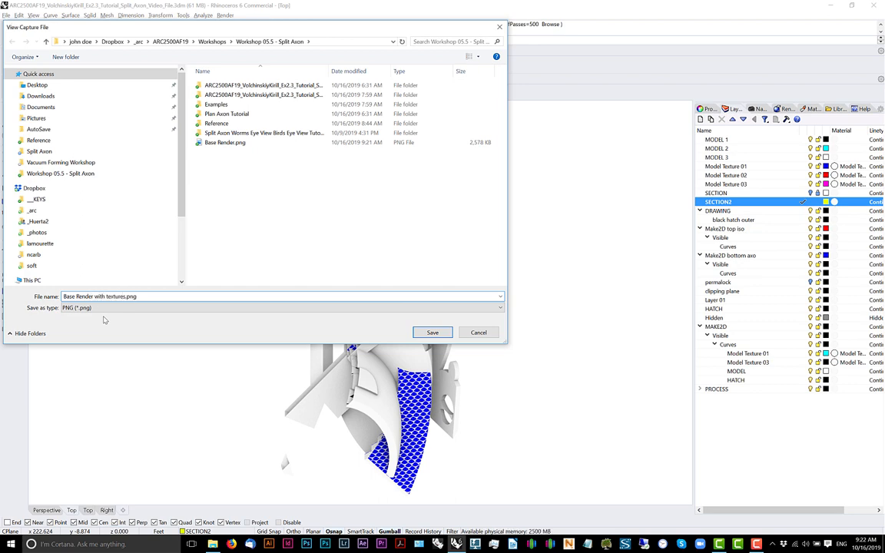
{"action": "left_click", "coordinate": [432, 332]}
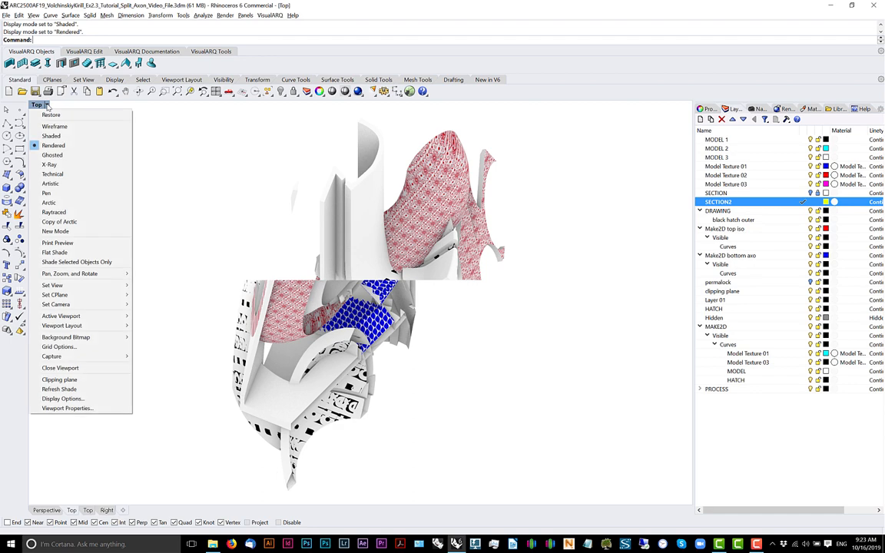
Capture the Rendered partial Top view with transparent background at scale 2.
{"action": "left_click", "coordinate": [6, 15]}
{"action": "type", "text": "ViewCa"}
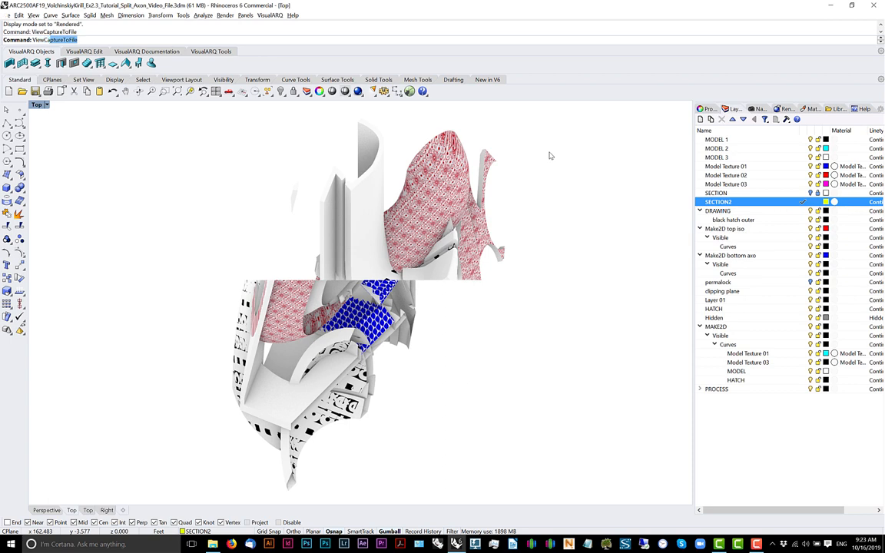
{"action": "left_click", "coordinate": [54, 40]}
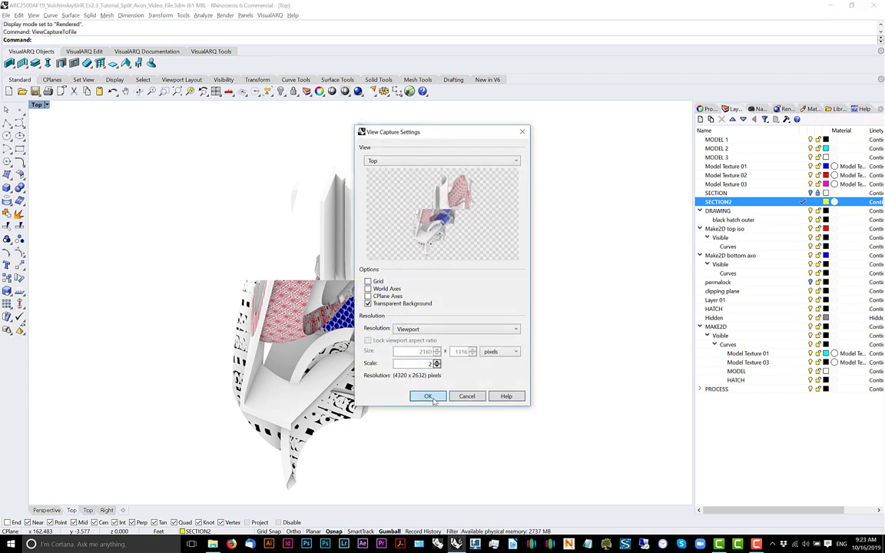
{"action": "left_click", "coordinate": [428, 396]}
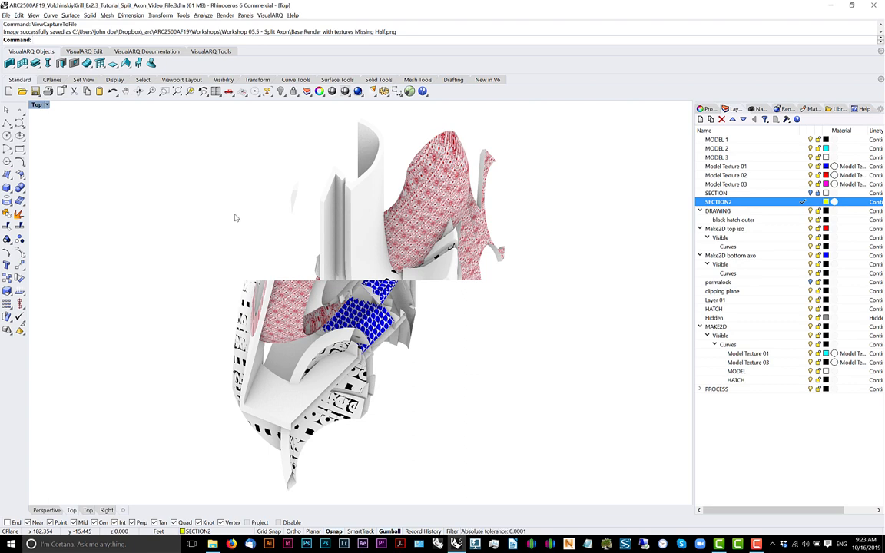
{"action": "mouse_move", "coordinate": [299, 222]}
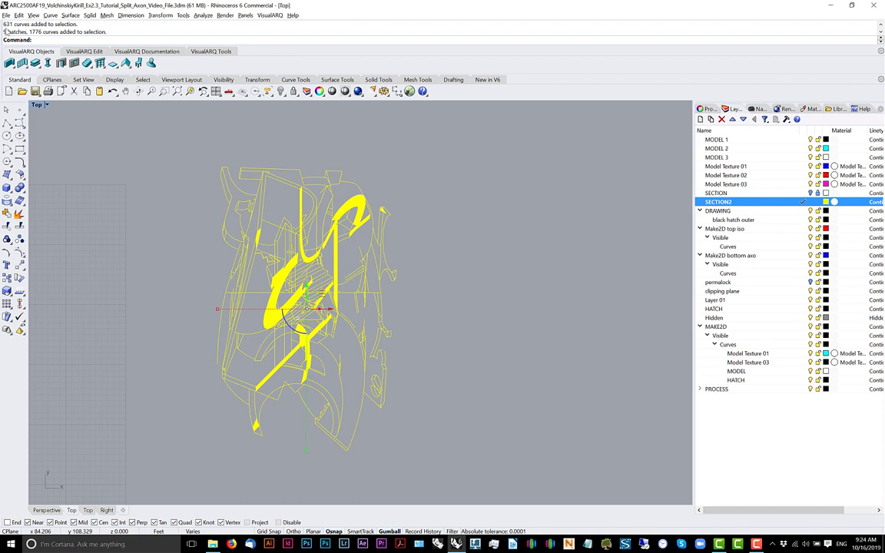
Export selected curves and hatches as Illustrator file 'Split Section A', scaling 1 foot to 1 inch.
{"action": "left_click", "coordinate": [7, 15]}
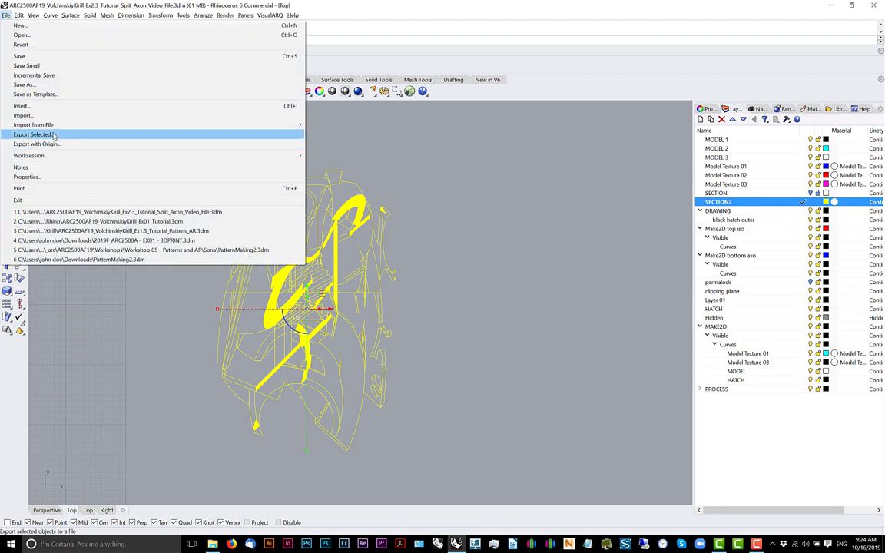
{"action": "left_click", "coordinate": [33, 133]}
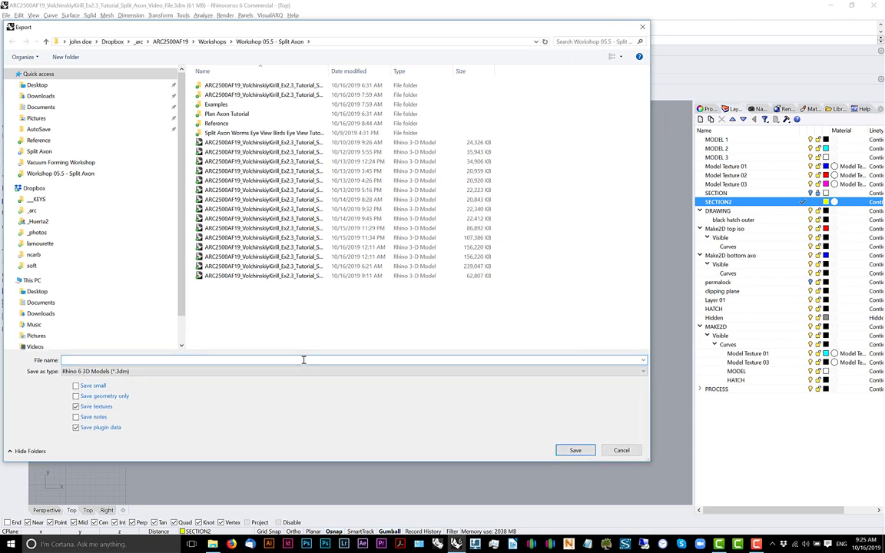
{"action": "left_click", "coordinate": [350, 372]}
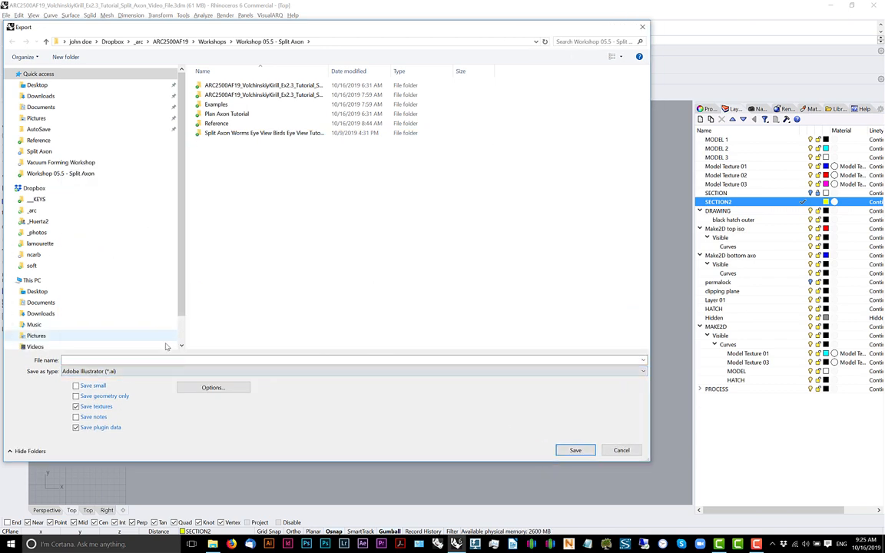
{"action": "left_click", "coordinate": [157, 359]}
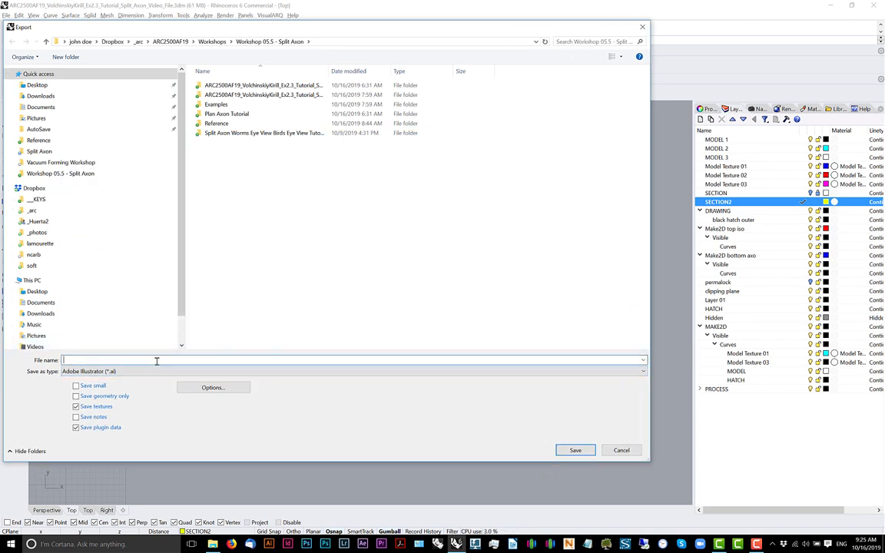
{"action": "type", "text": "Split Section A"}
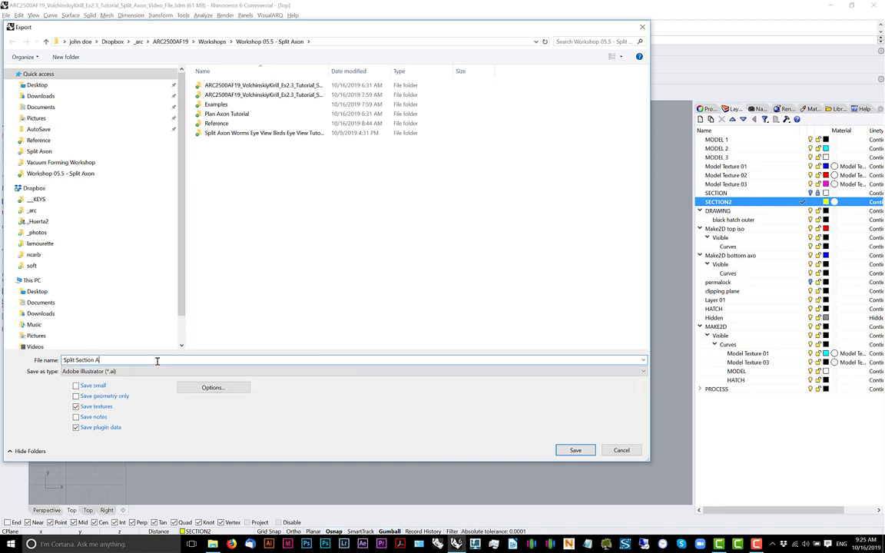
{"action": "left_click", "coordinate": [576, 450]}
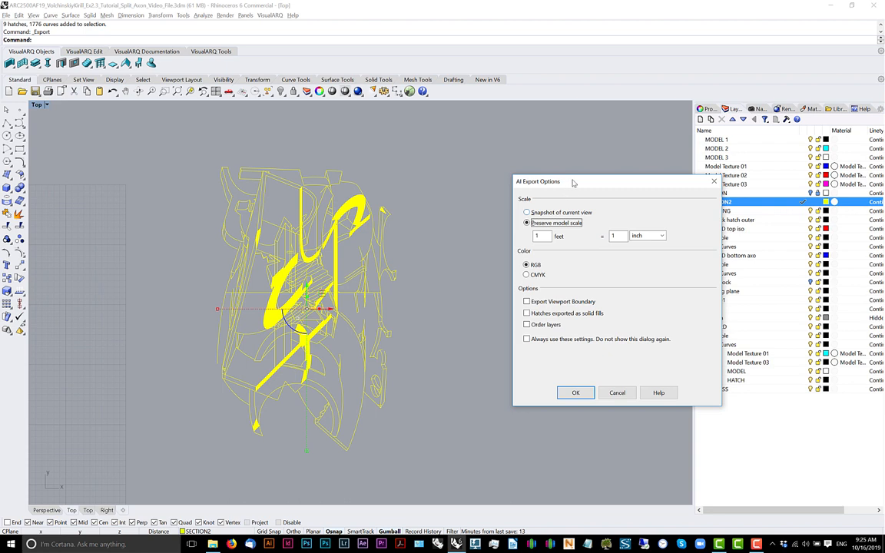
{"action": "left_click_drag", "start_coordinate": [573, 182], "coordinate": [501, 153]}
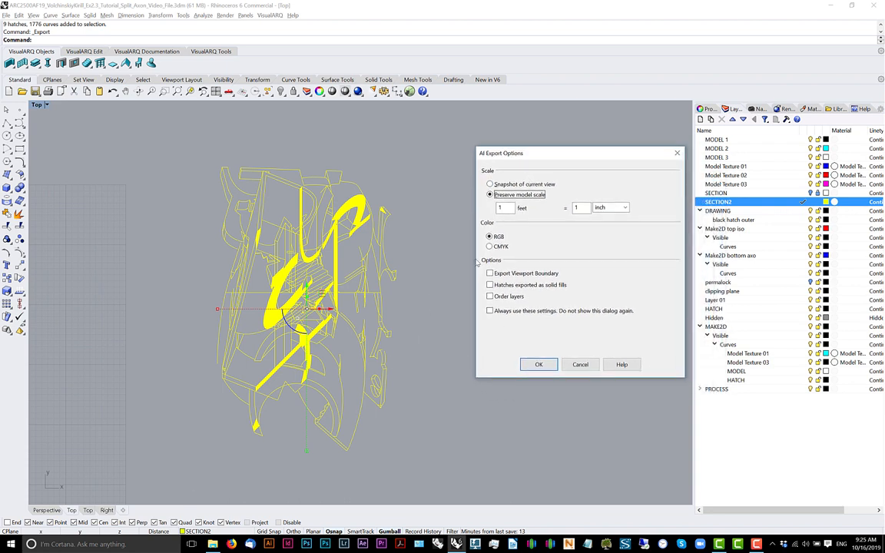
{"action": "left_click", "coordinate": [505, 208]}
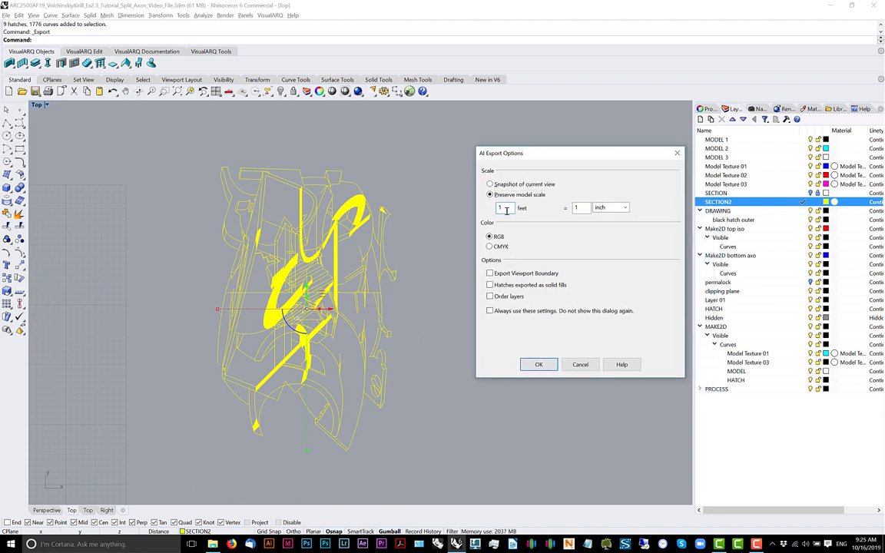